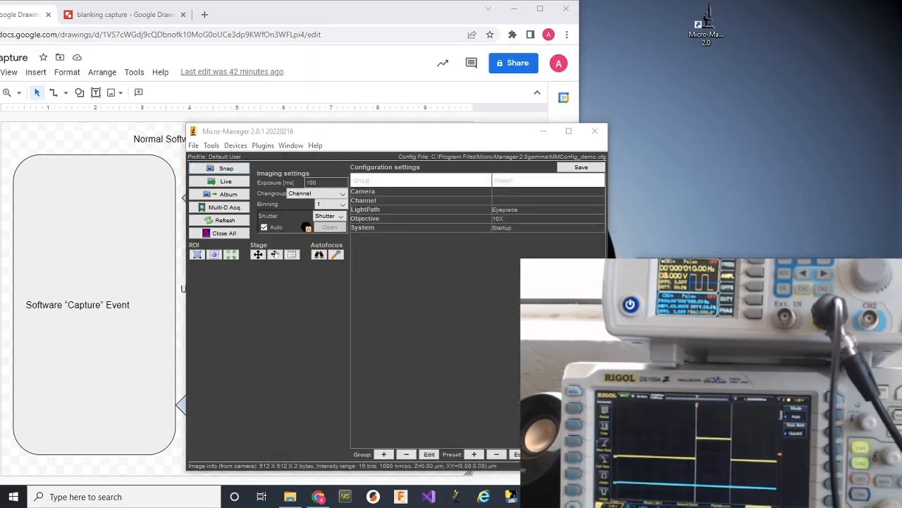
Move the main window aside to show the diagram, then back to the upper left
left_click(226, 168)
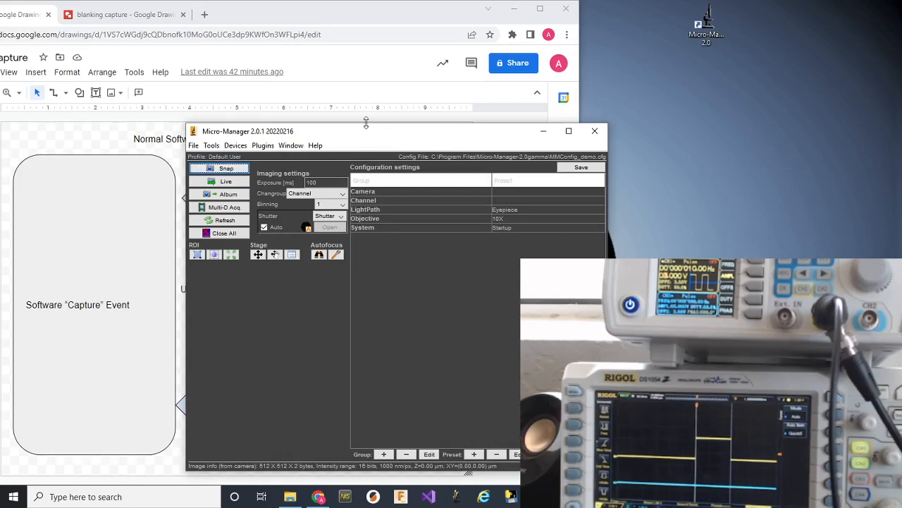
left_click_drag(247, 130, 629, 89)
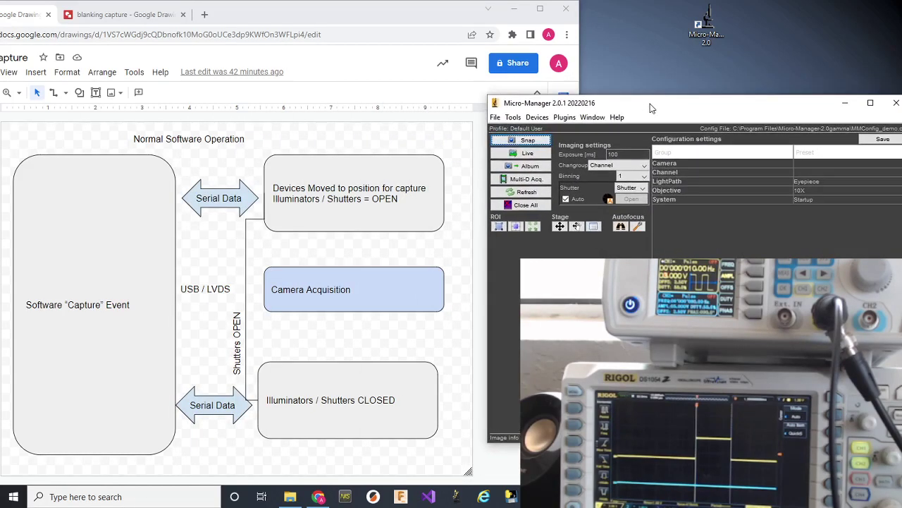
mouse_move(631, 111)
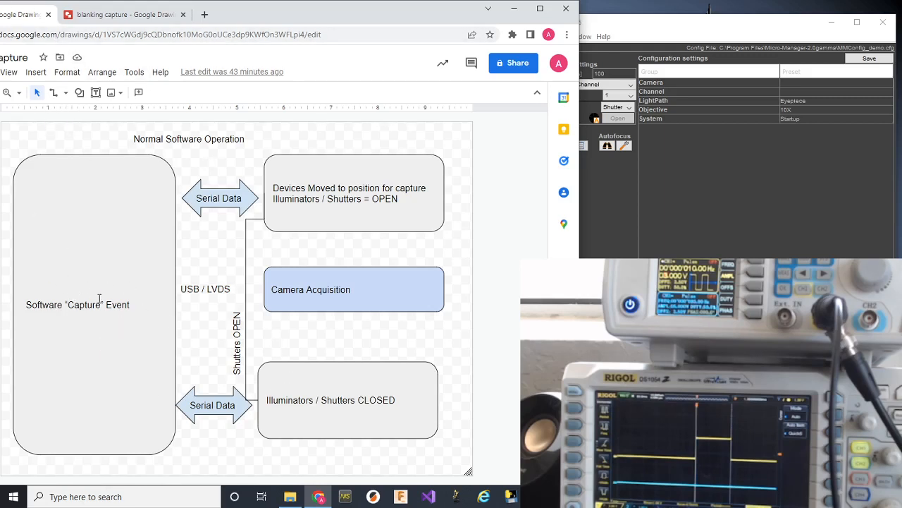
mouse_move(36, 436)
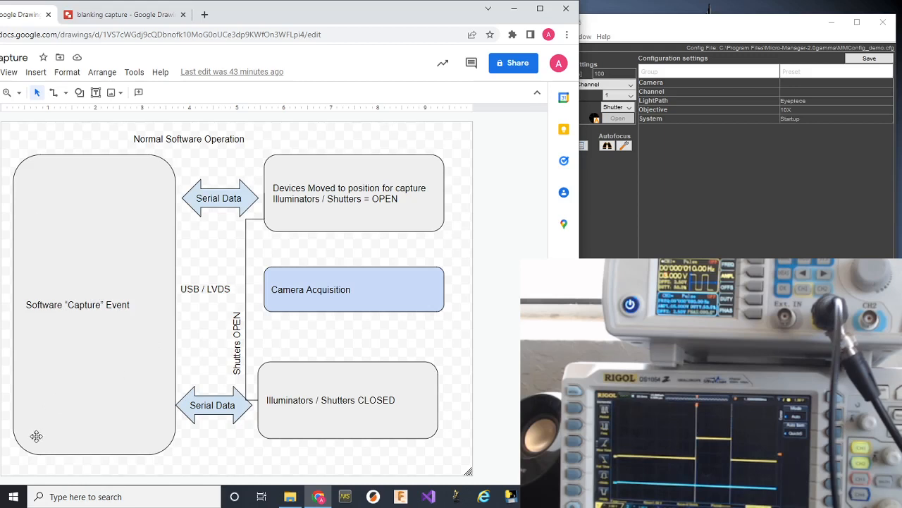
mouse_move(162, 219)
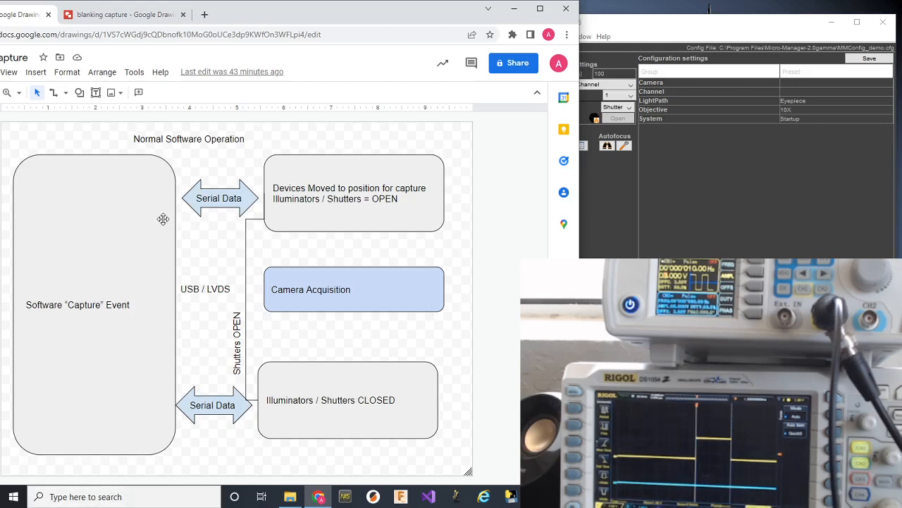
mouse_move(198, 200)
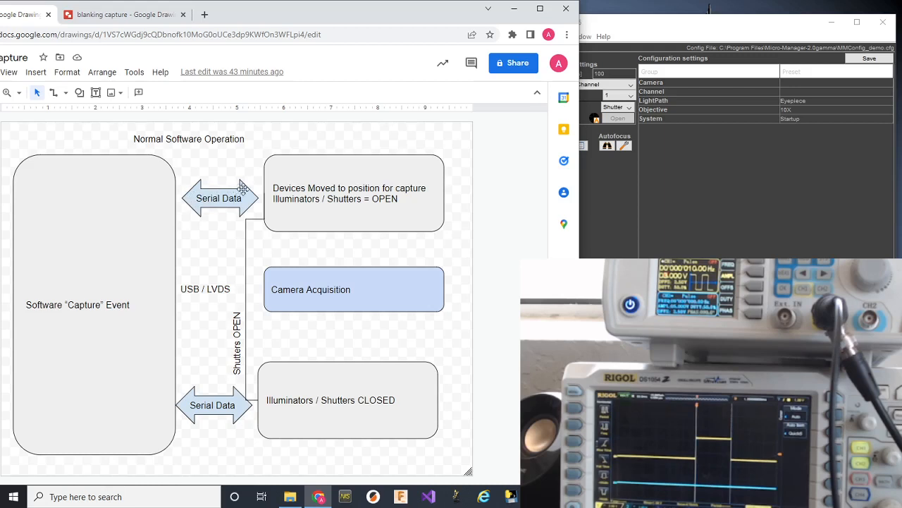
mouse_move(271, 183)
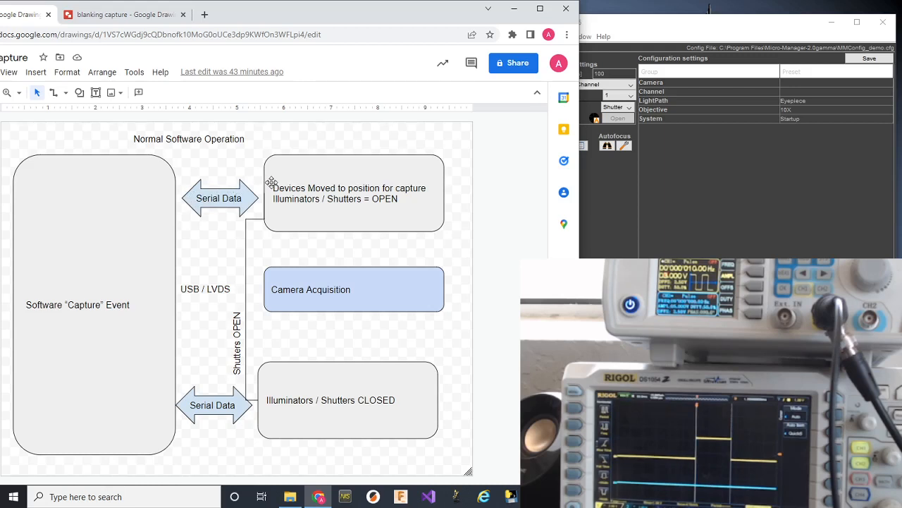
mouse_move(288, 173)
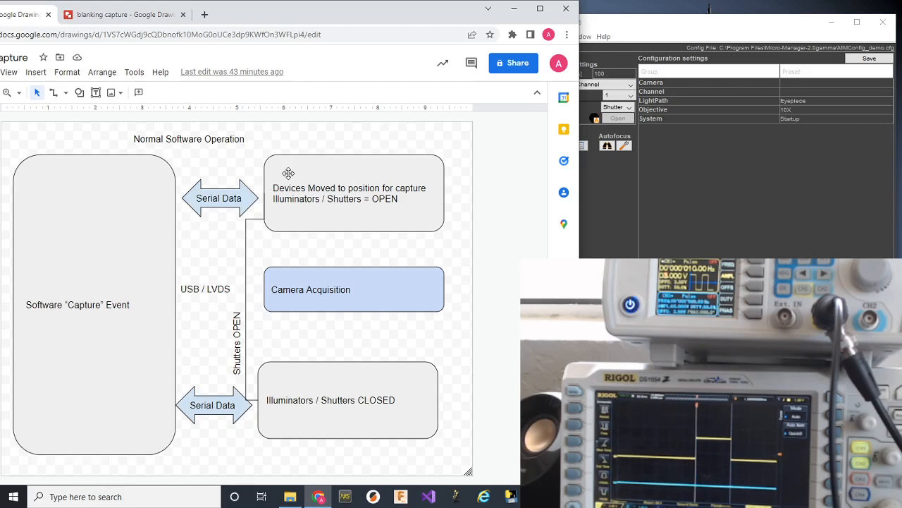
mouse_move(255, 217)
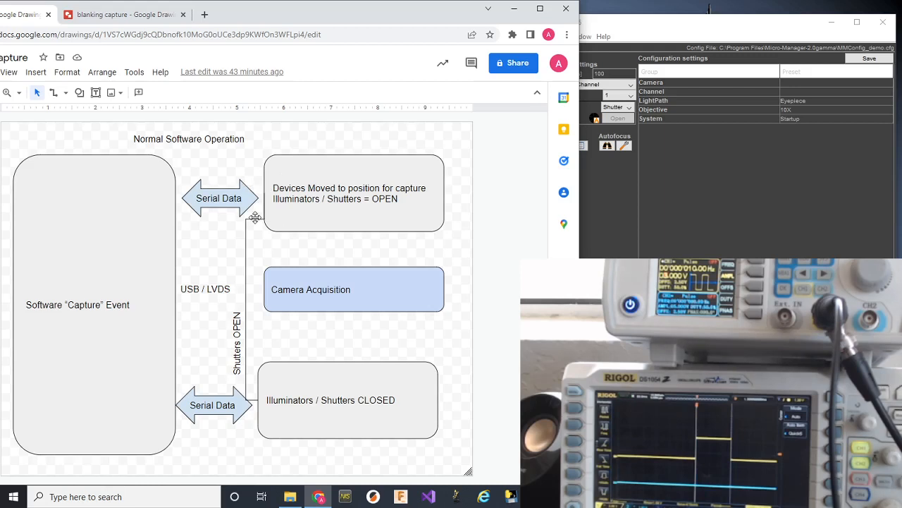
mouse_move(258, 215)
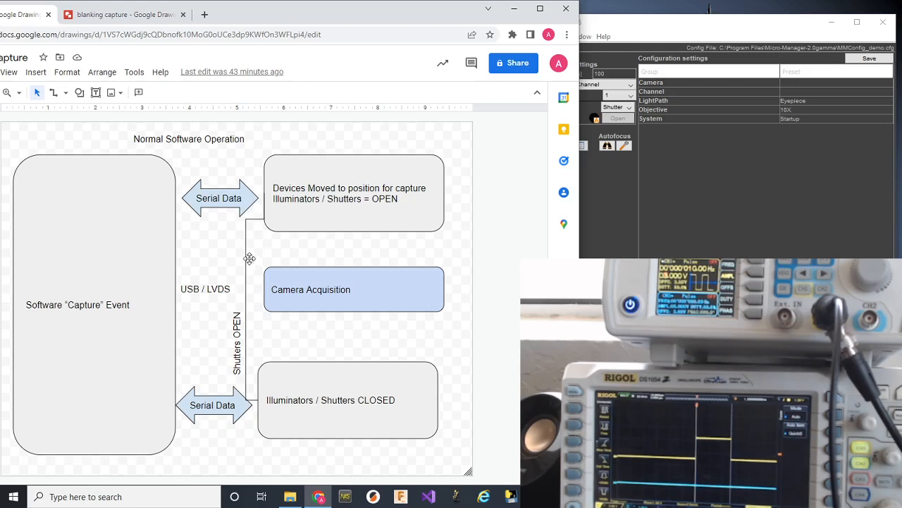
mouse_move(250, 261)
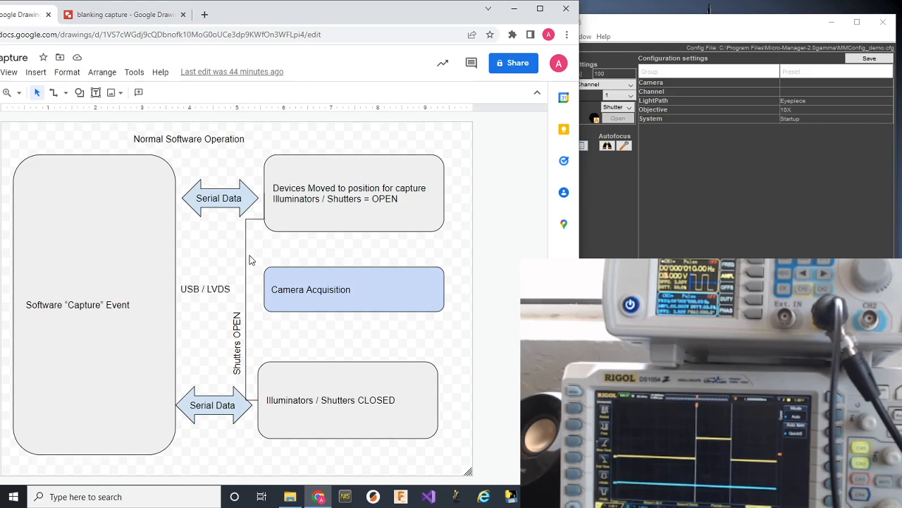
mouse_move(243, 234)
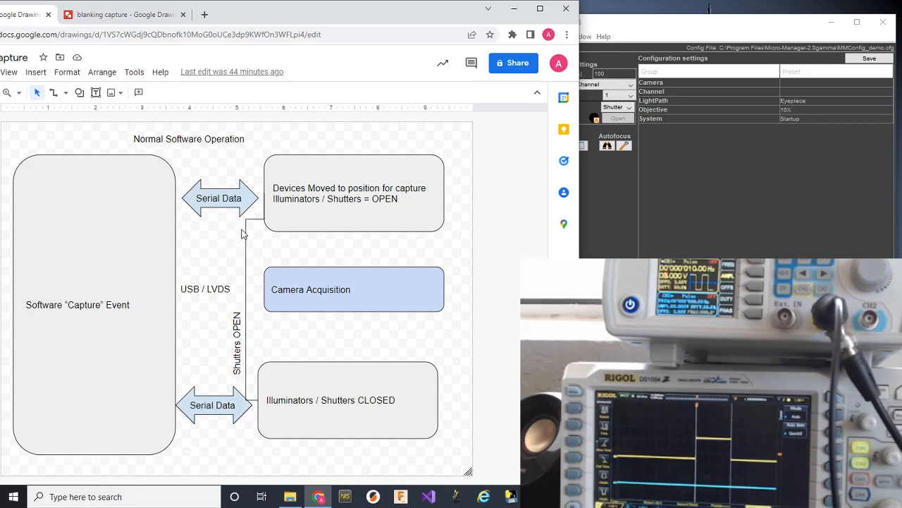
mouse_move(238, 249)
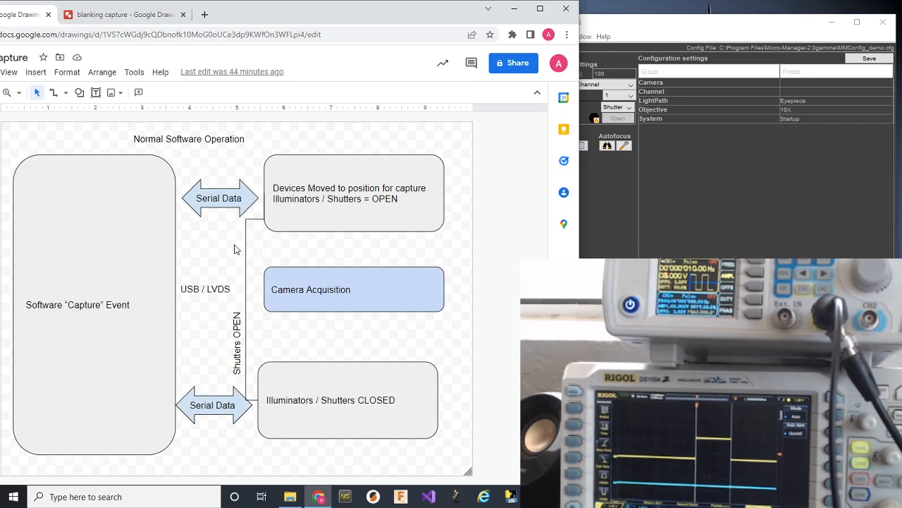
mouse_move(254, 268)
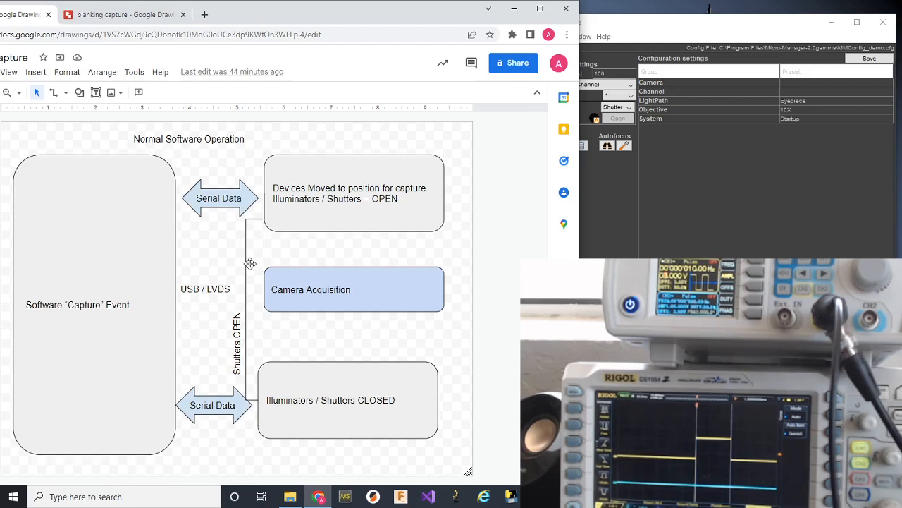
mouse_move(219, 273)
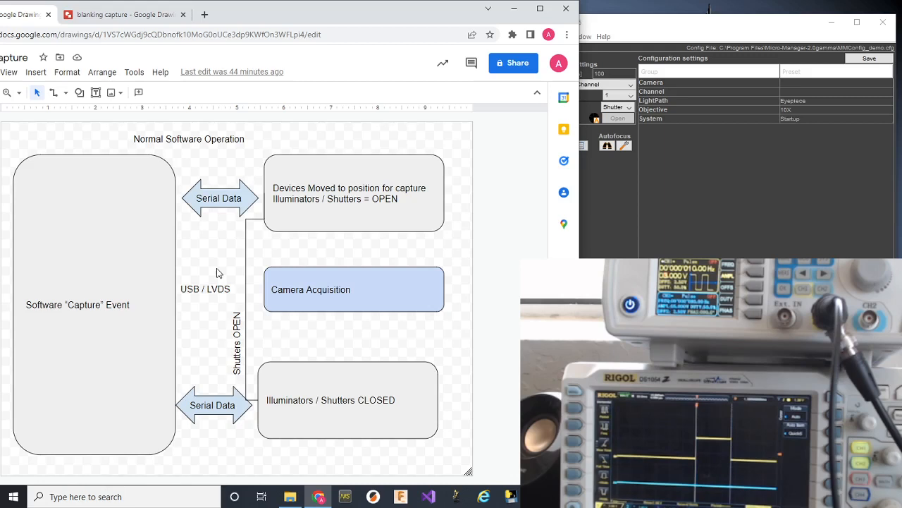
mouse_move(254, 337)
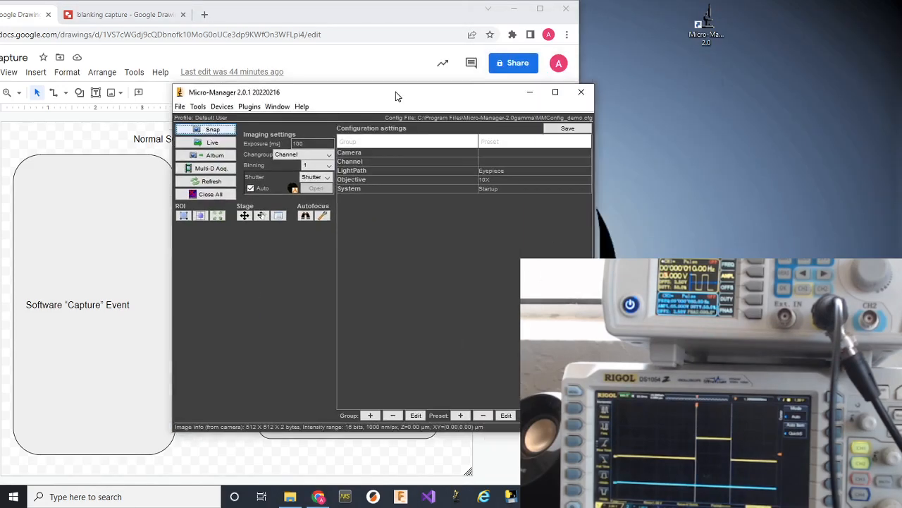
left_click_drag(395, 92, 257, 21)
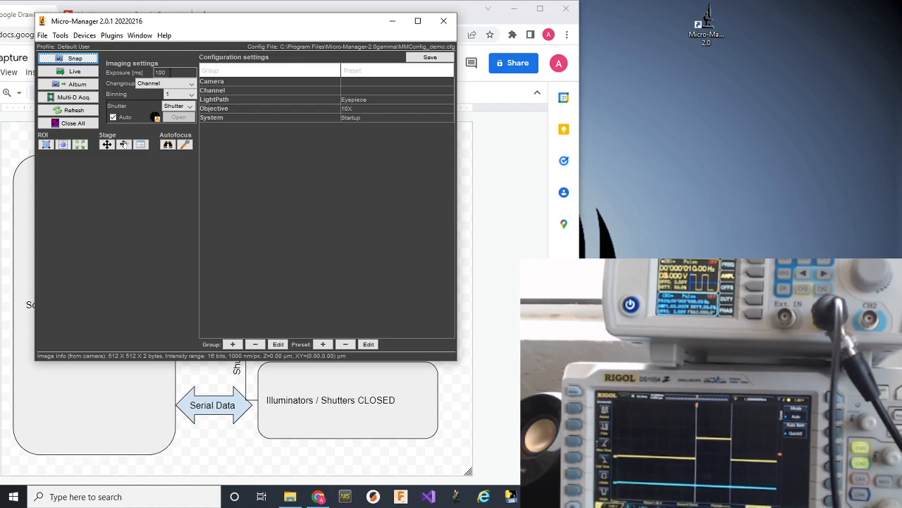
mouse_move(284, 150)
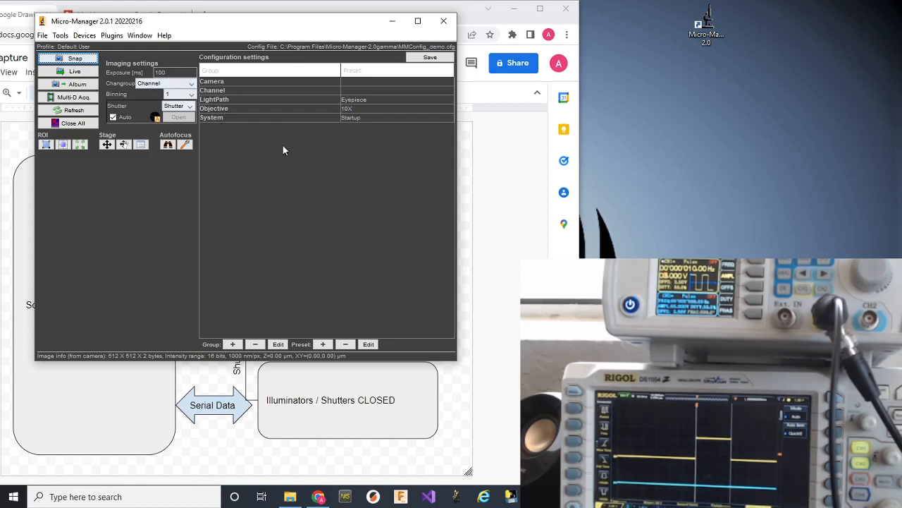
mouse_move(264, 134)
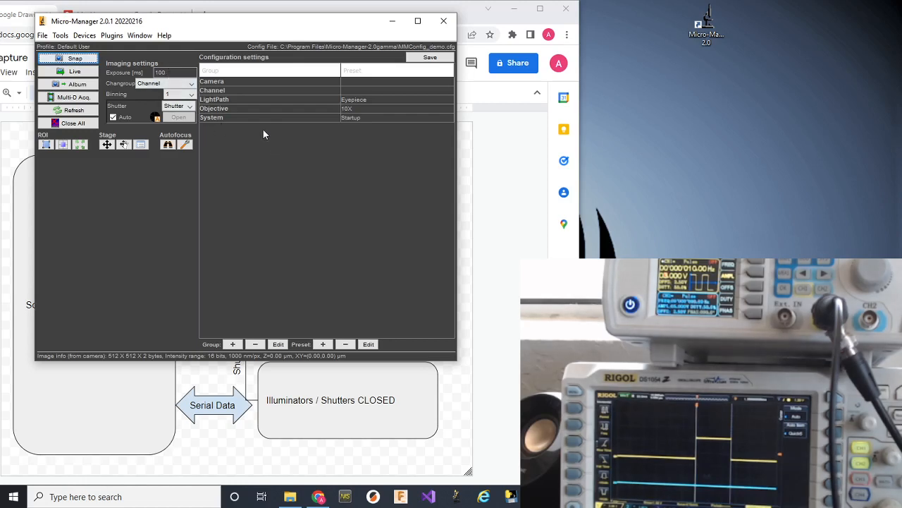
mouse_move(258, 142)
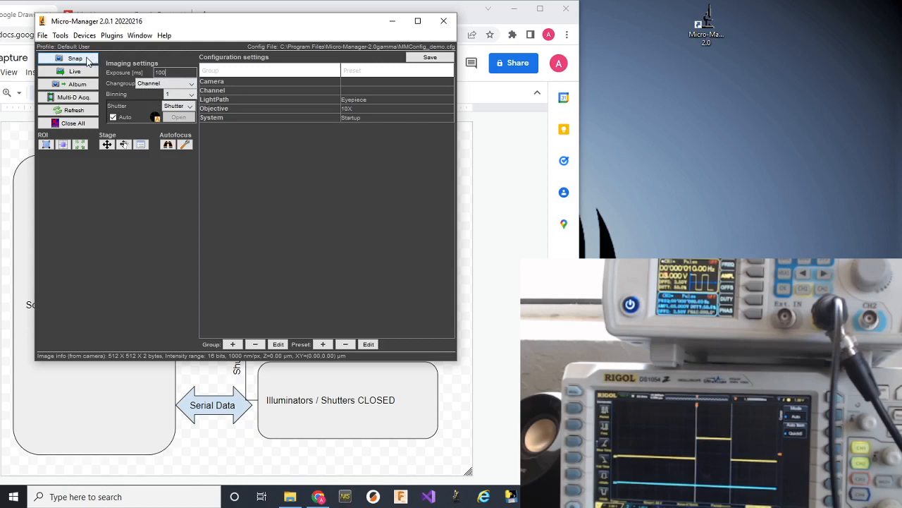
Snap one demo camera image, move its preview lower and refocus the main window
left_click(75, 59)
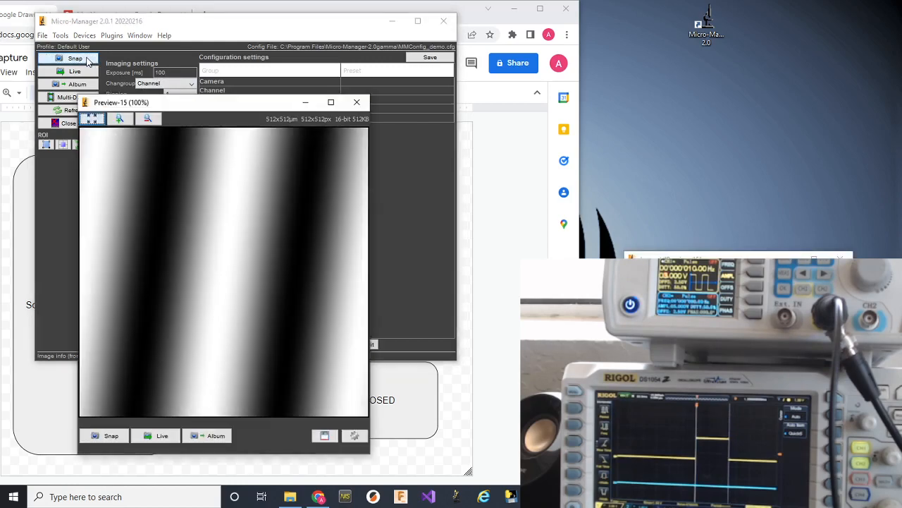
mouse_move(220, 113)
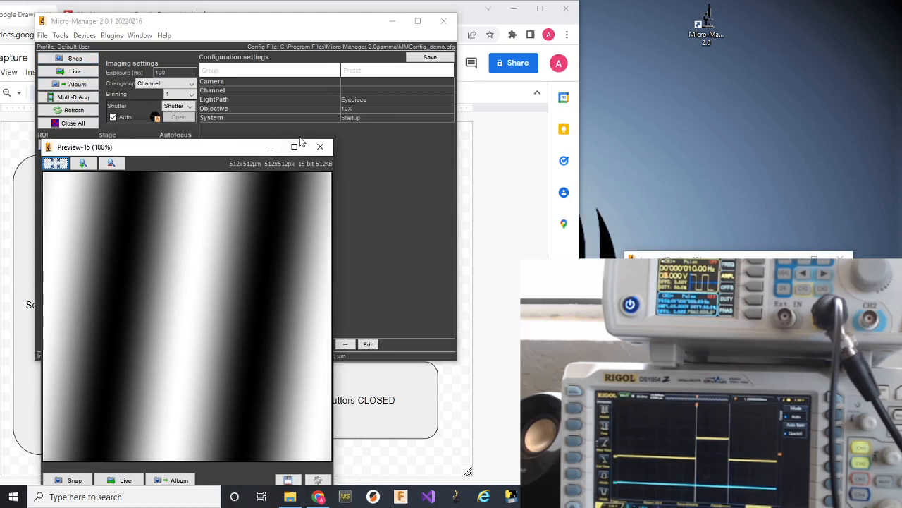
left_click_drag(177, 147, 177, 266)
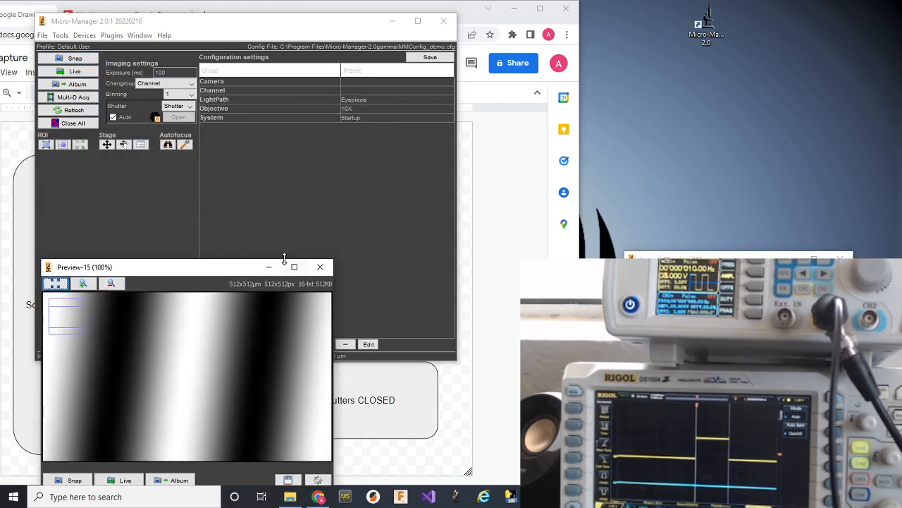
mouse_move(289, 228)
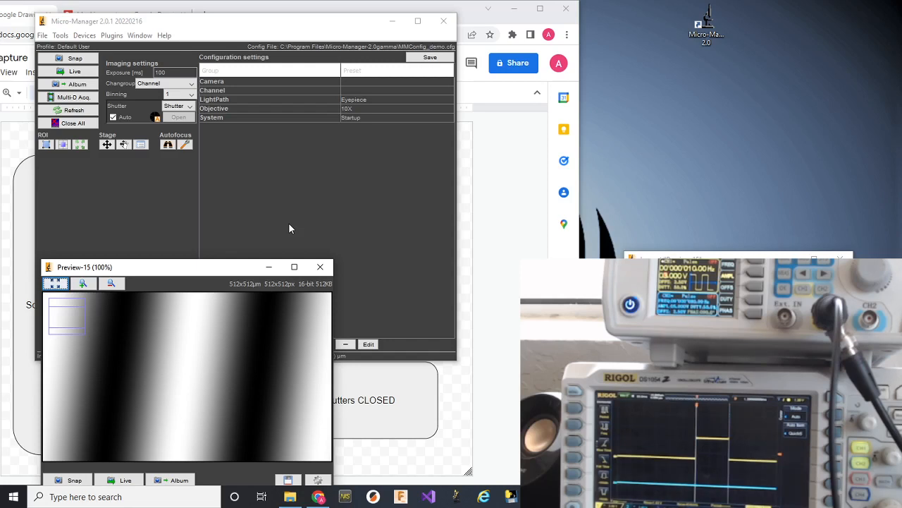
left_click(320, 267)
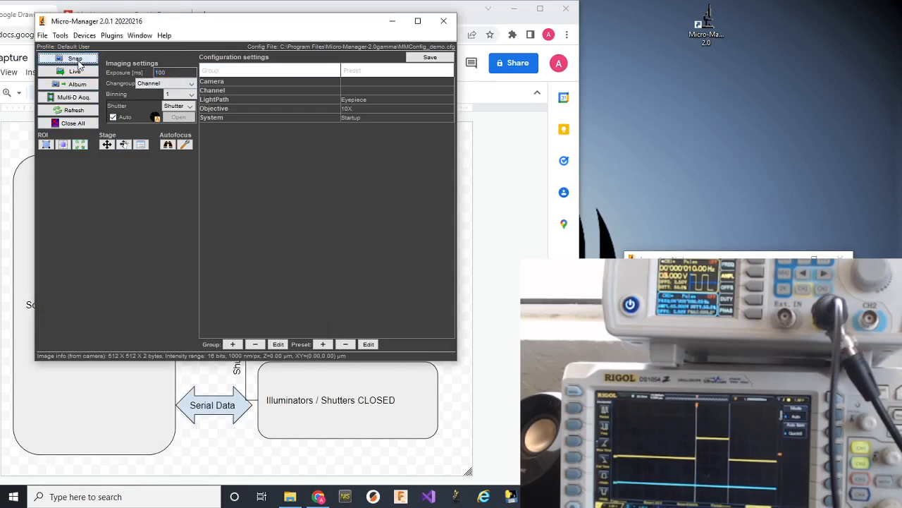
Snap a few more striped demo images, then close the preview window
left_click(74, 59)
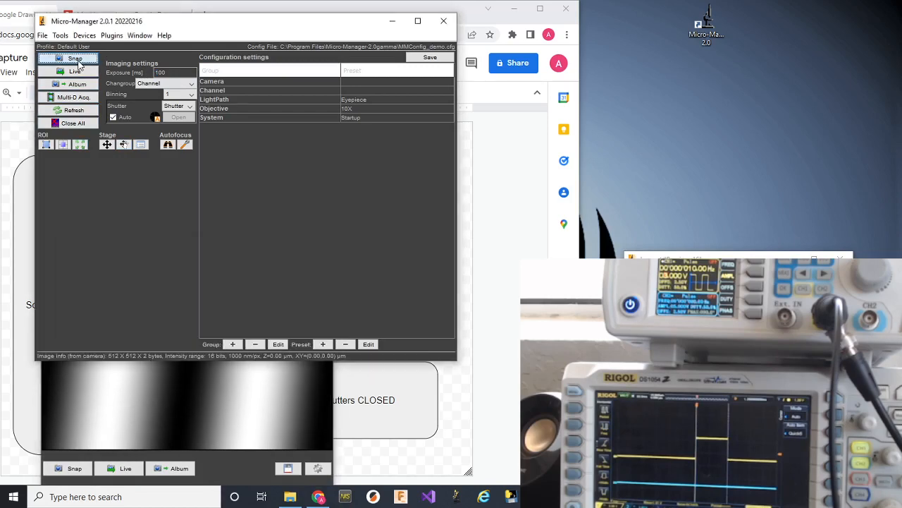
left_click(74, 57)
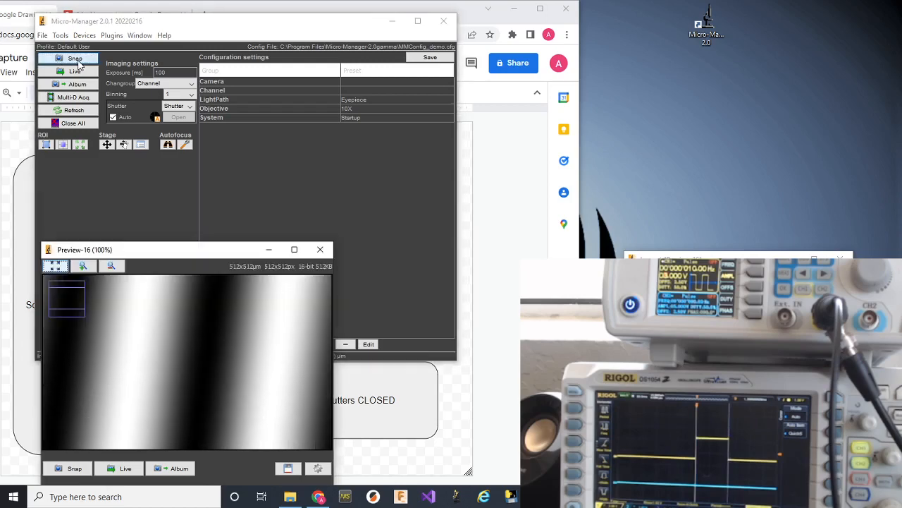
left_click(74, 58)
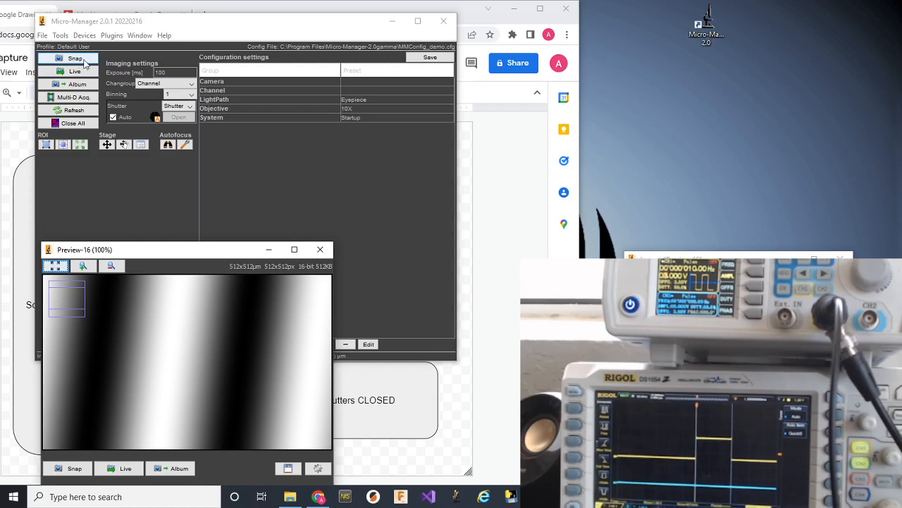
mouse_move(105, 79)
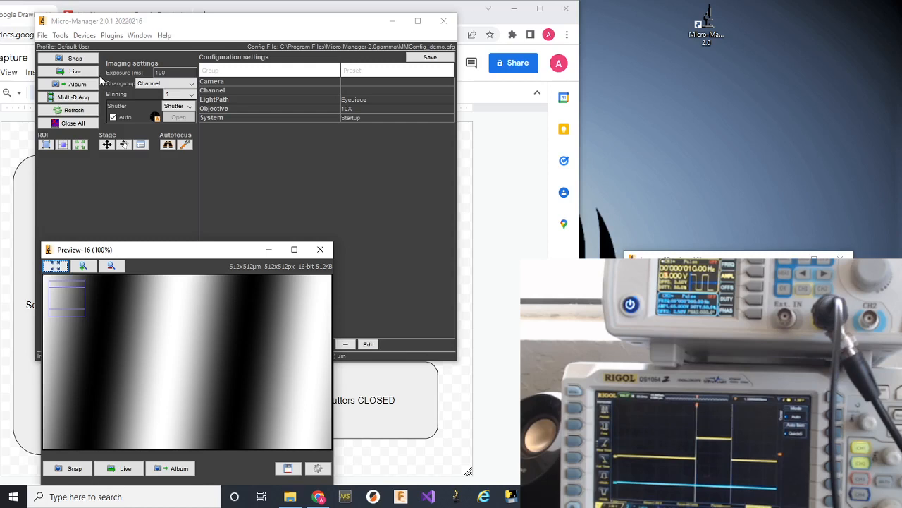
mouse_move(327, 244)
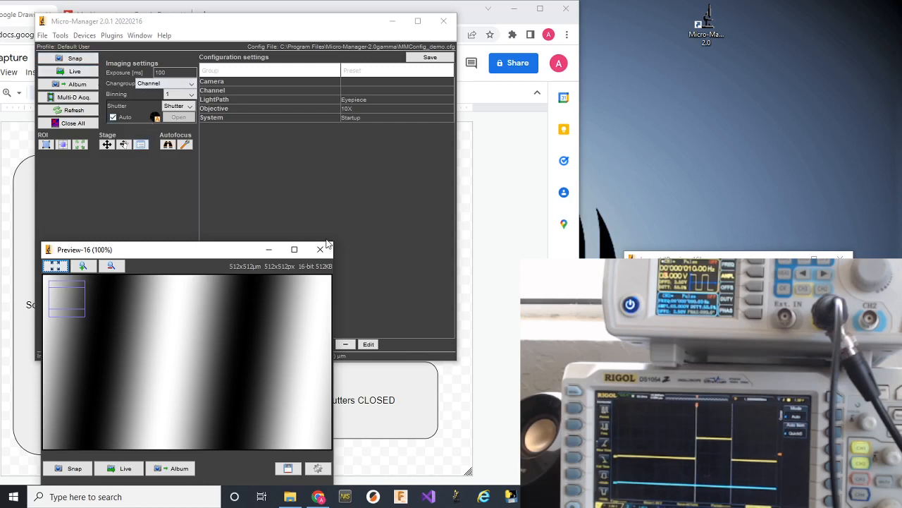
left_click(321, 249)
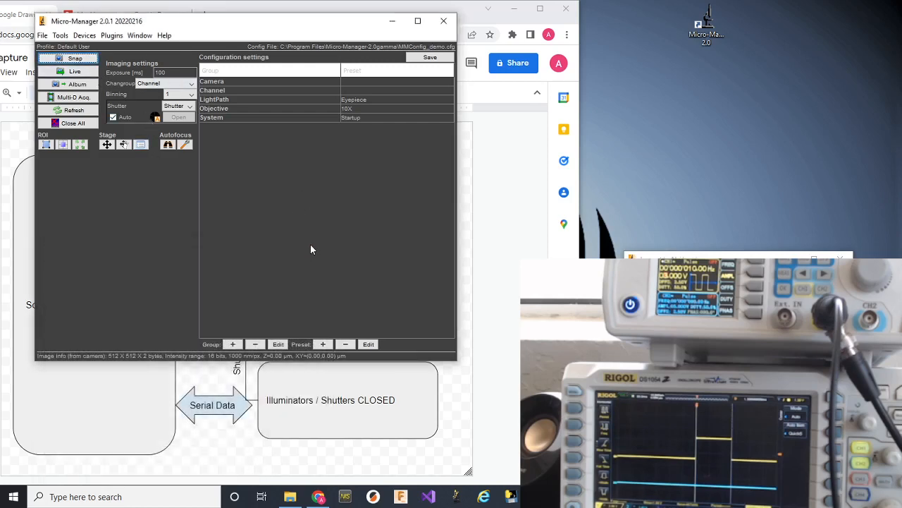
mouse_move(332, 229)
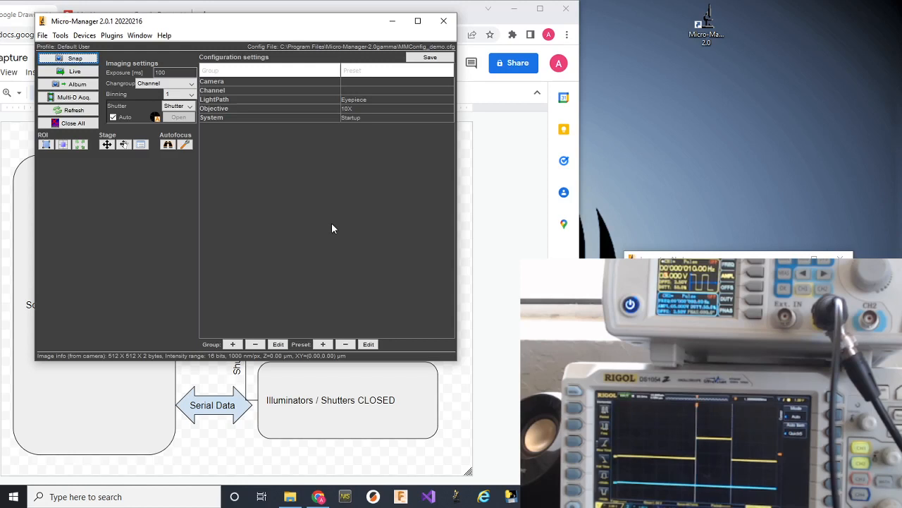
mouse_move(247, 165)
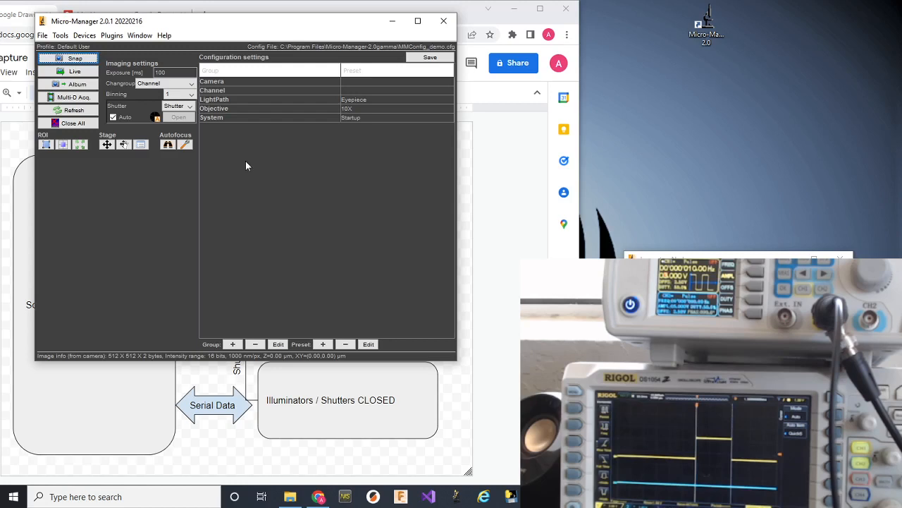
Set the camera exposure to 50 ms in place of 100 ms
triple_click(160, 73)
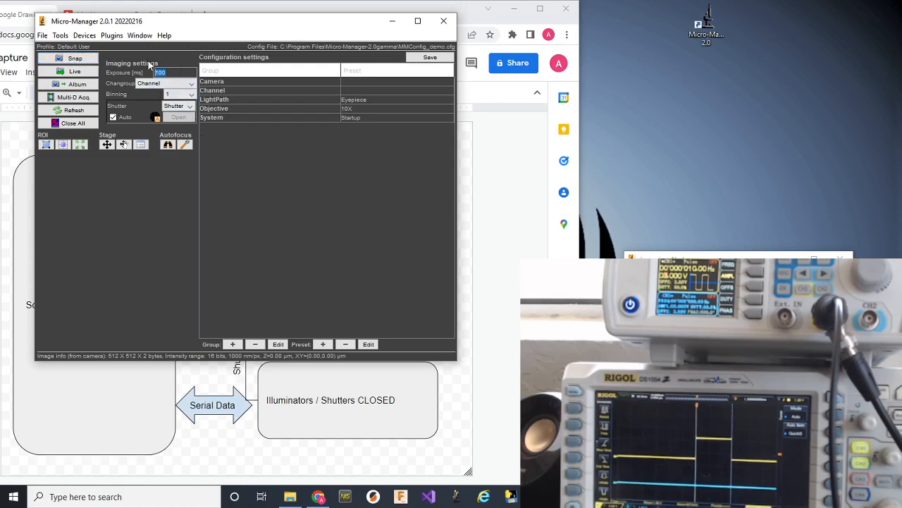
type("50")
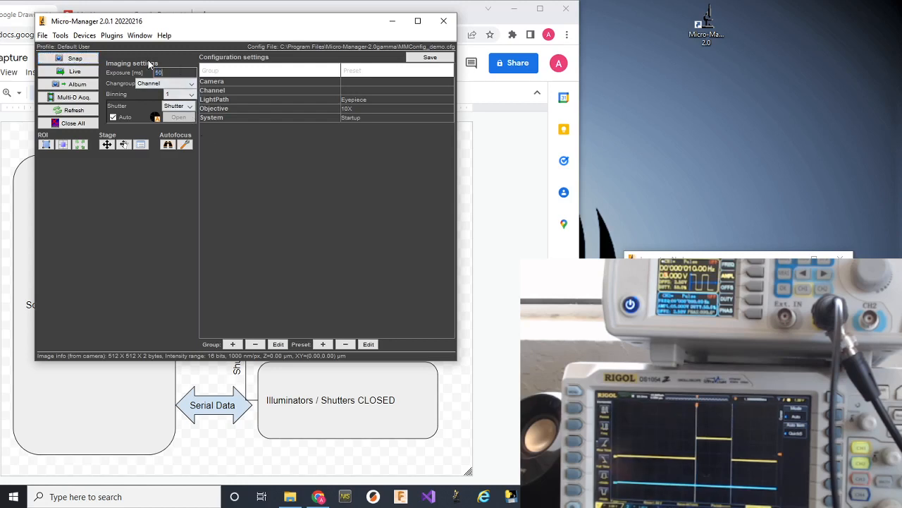
left_click(69, 58)
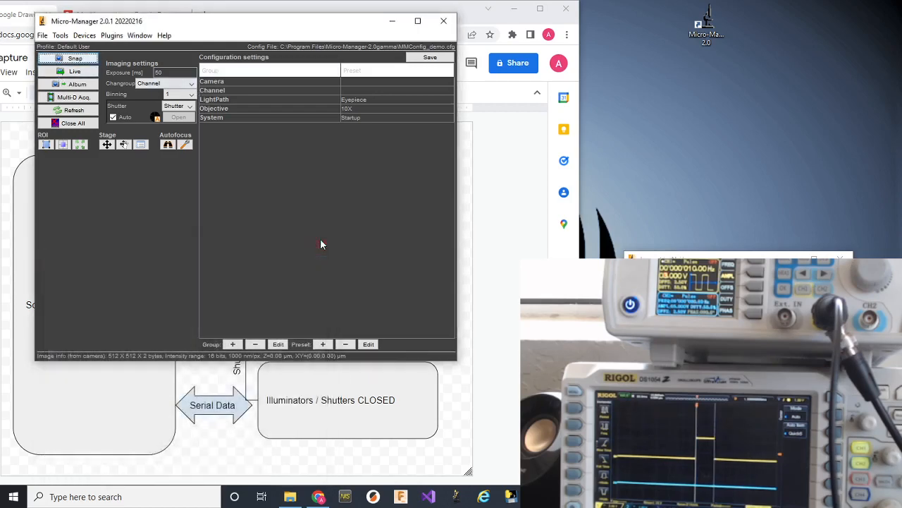
mouse_move(486, 222)
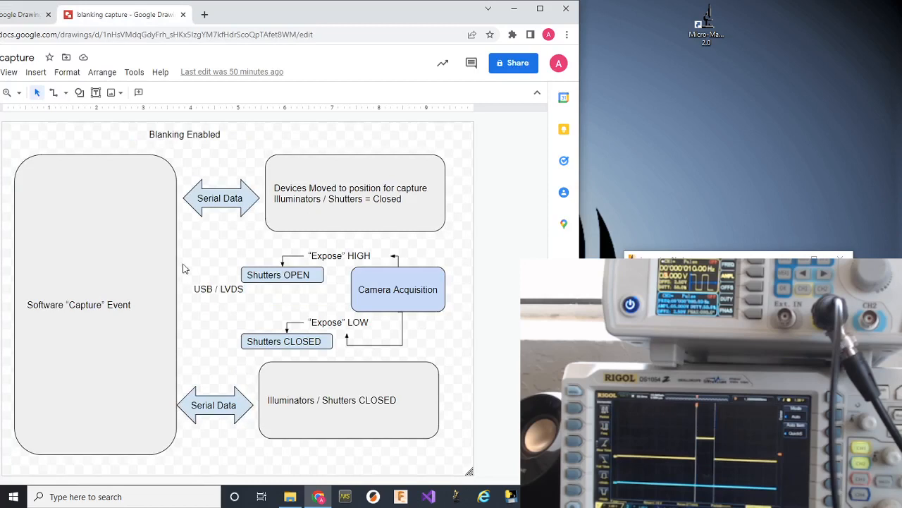
mouse_move(81, 279)
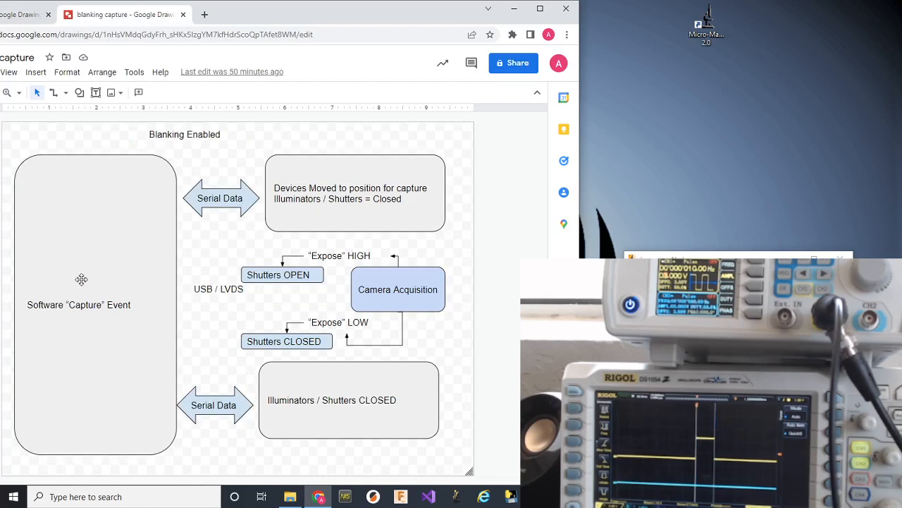
mouse_move(319, 211)
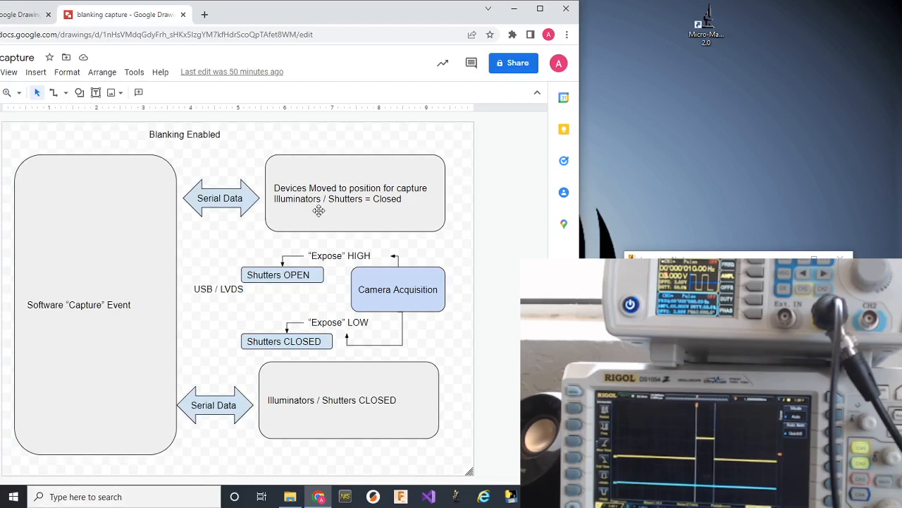
mouse_move(278, 394)
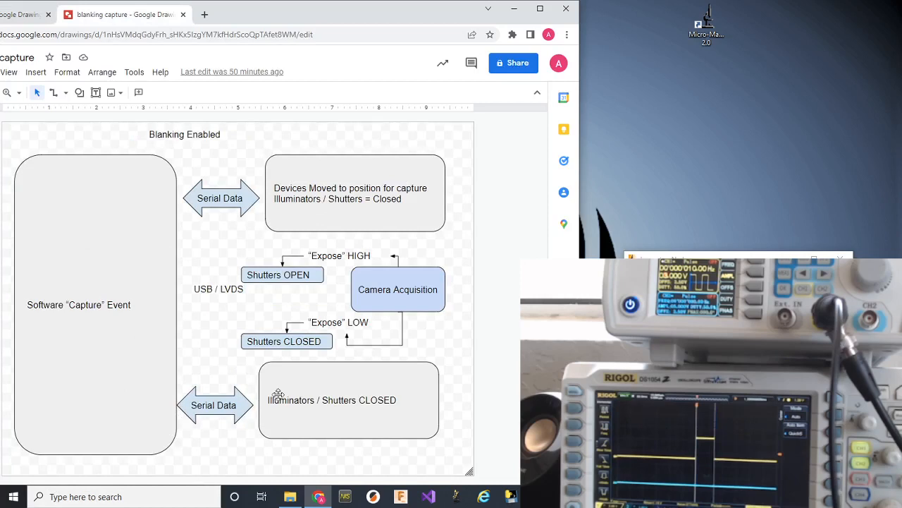
mouse_move(292, 207)
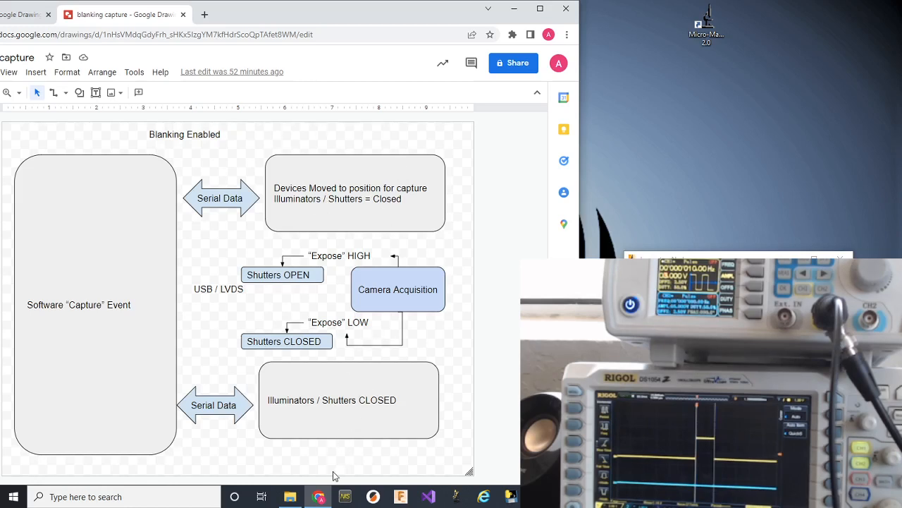
mouse_move(364, 129)
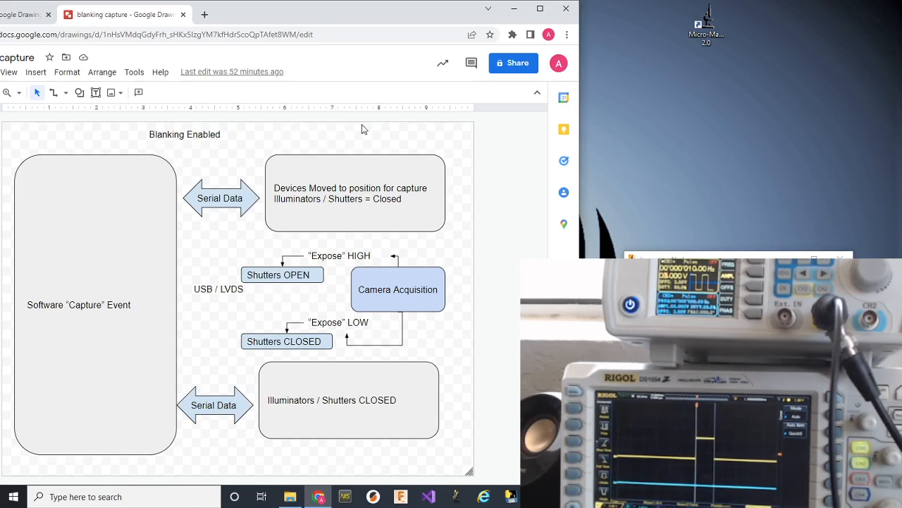
mouse_move(263, 272)
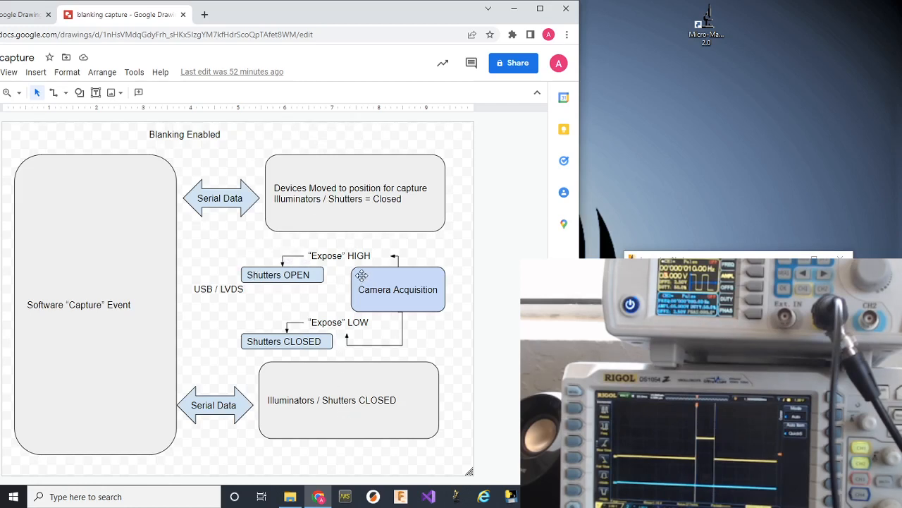
mouse_move(373, 252)
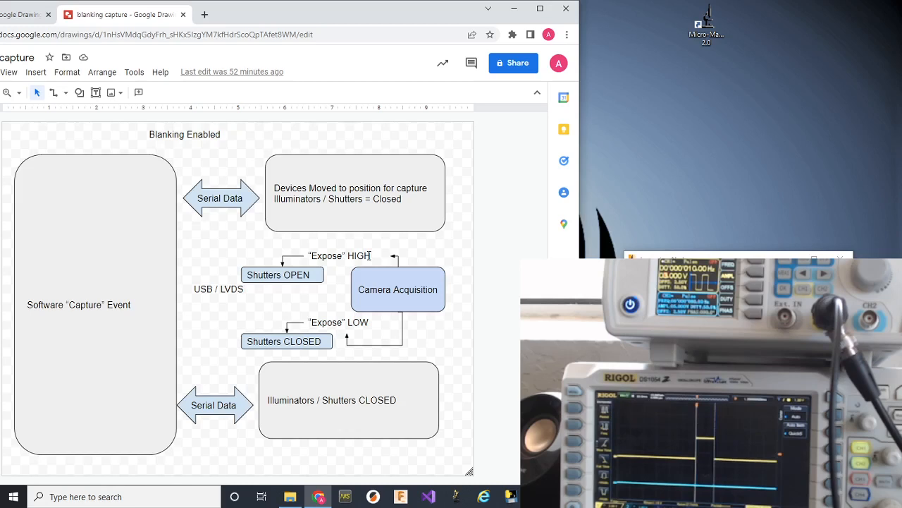
mouse_move(240, 250)
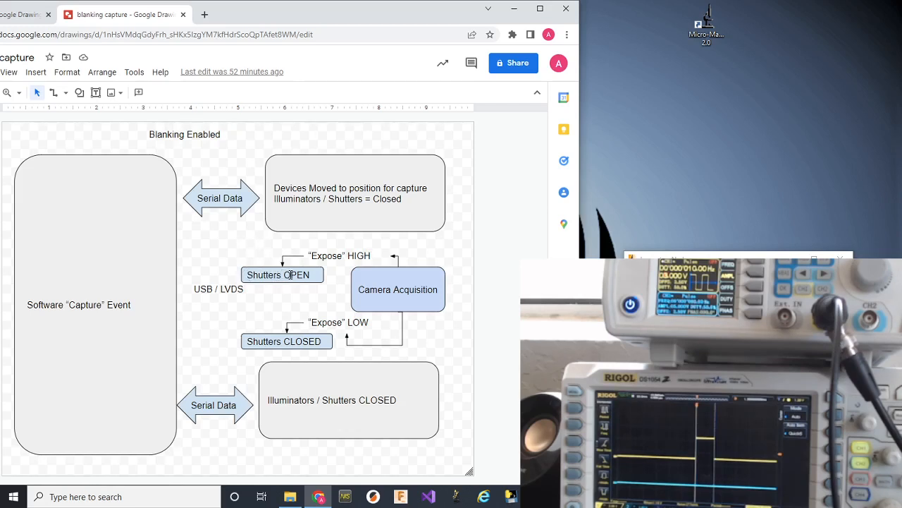
mouse_move(389, 275)
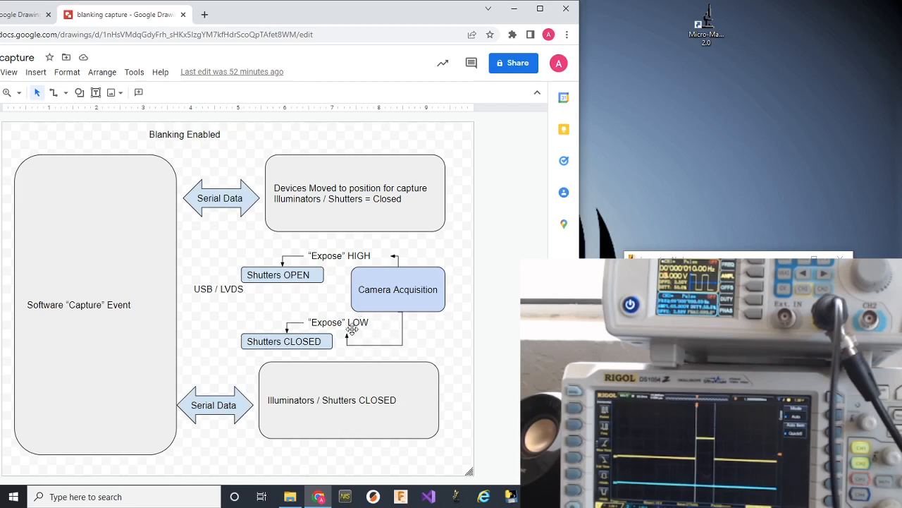
mouse_move(319, 323)
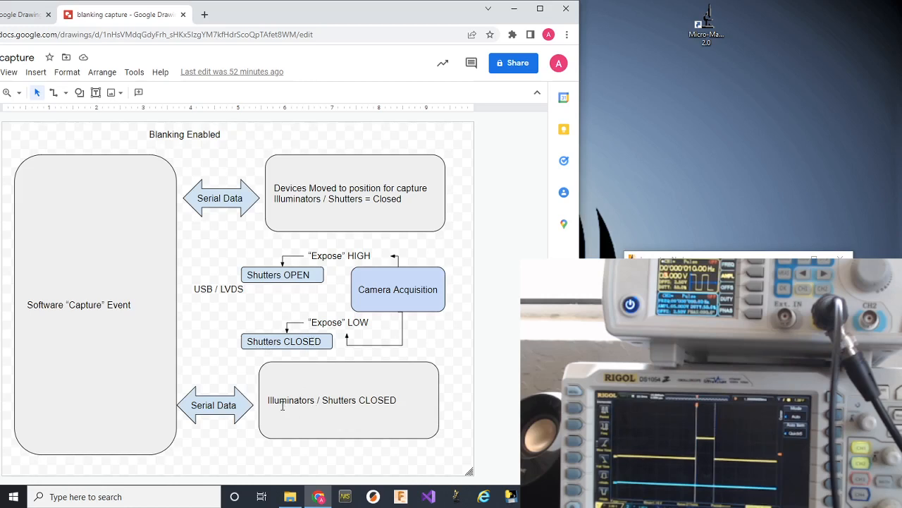
mouse_move(392, 403)
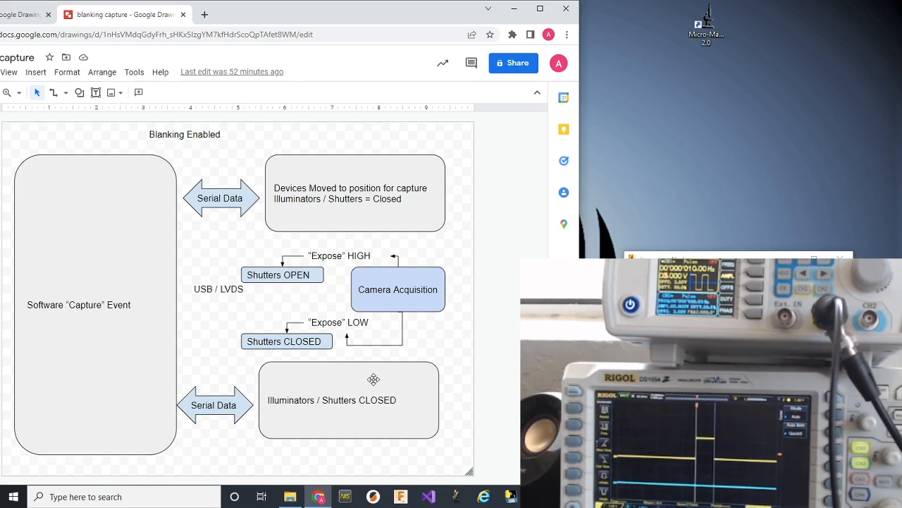
mouse_move(379, 375)
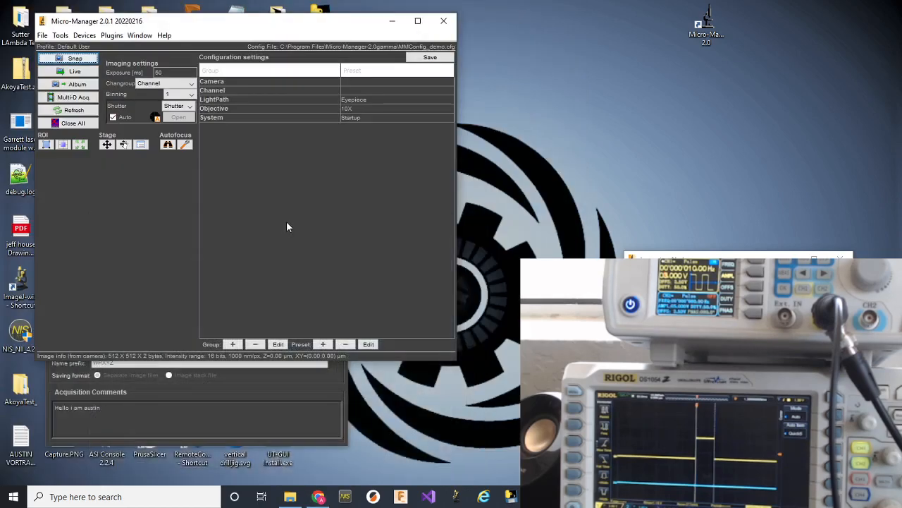
Snap several 50 ms images so the oscilloscope shows a gated pulse per exposure
left_click(73, 96)
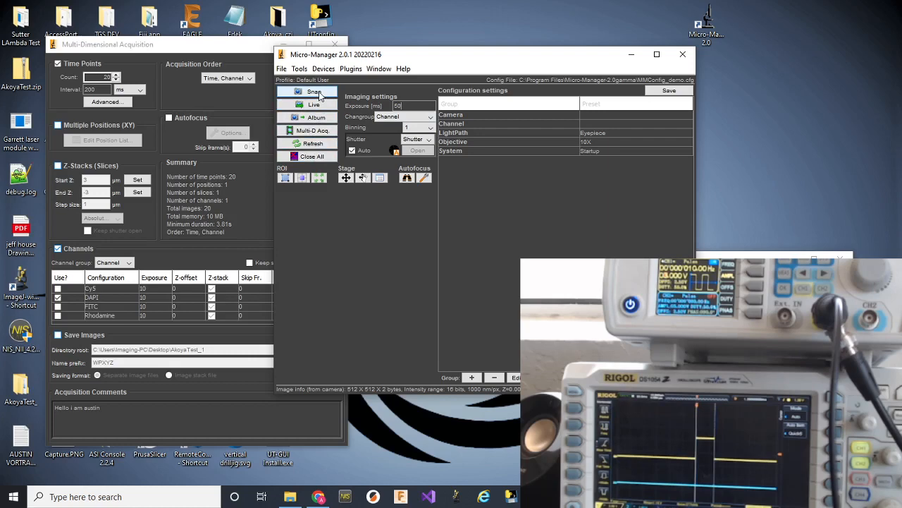
left_click(313, 92)
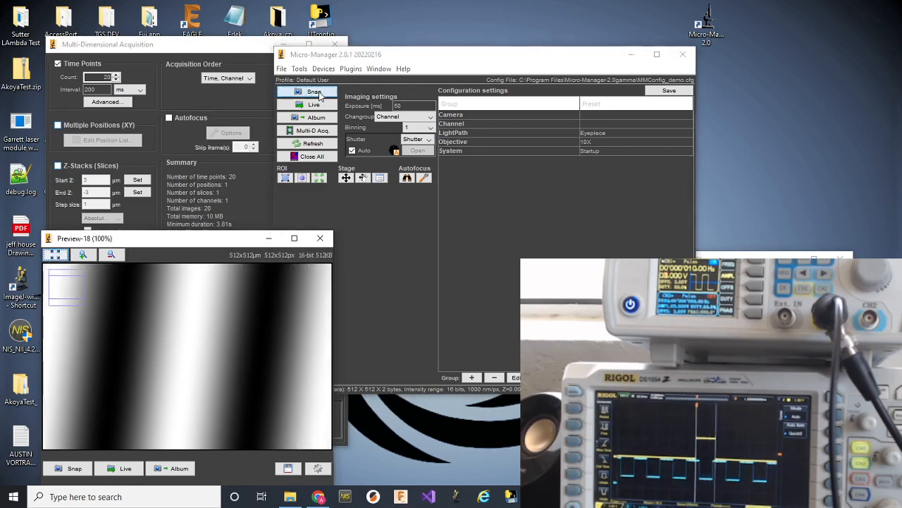
left_click(313, 92)
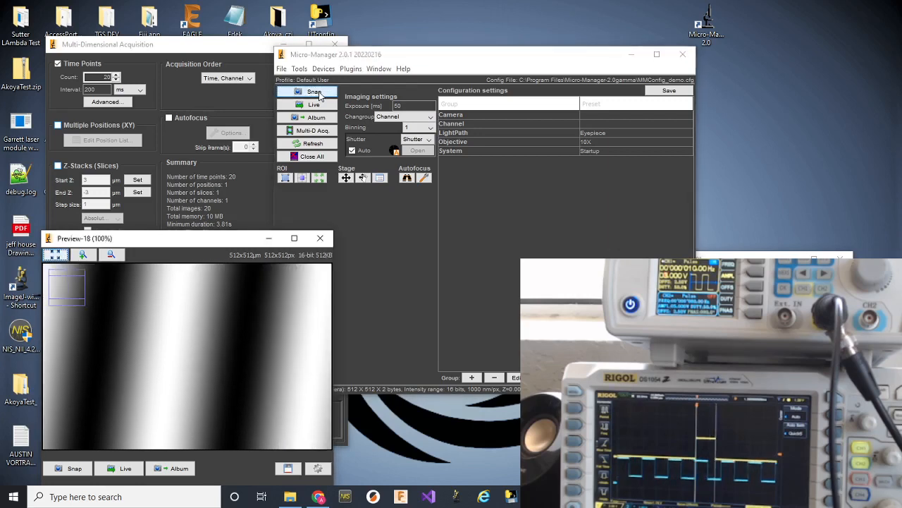
left_click(313, 92)
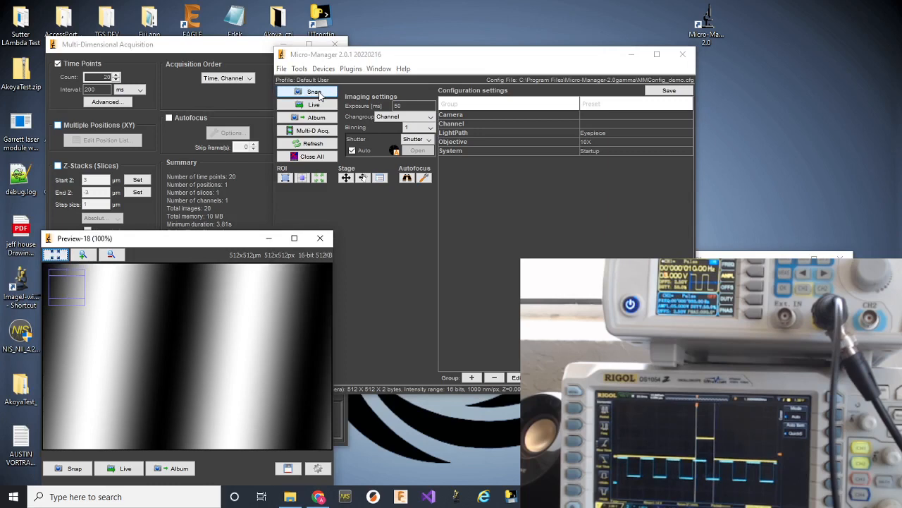
left_click(314, 104)
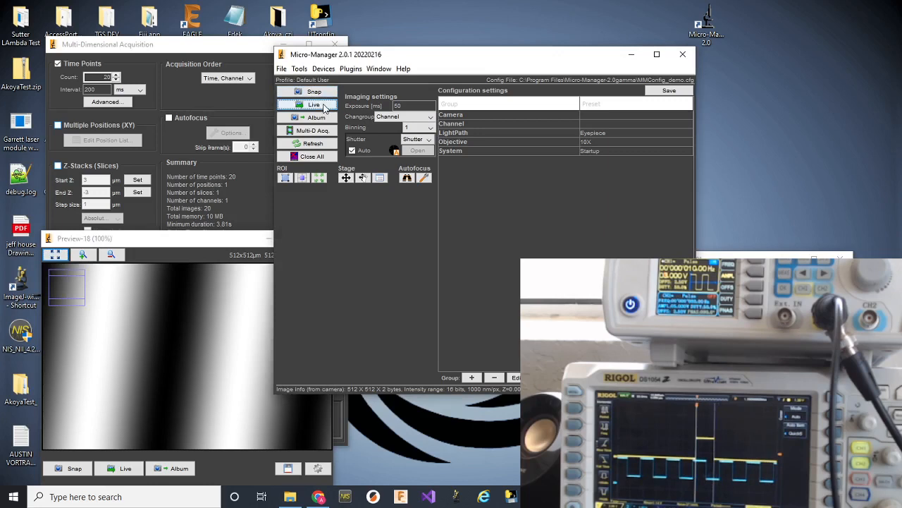
Run live imaging for a few seconds at 20 fps, then stop it
left_click(313, 104)
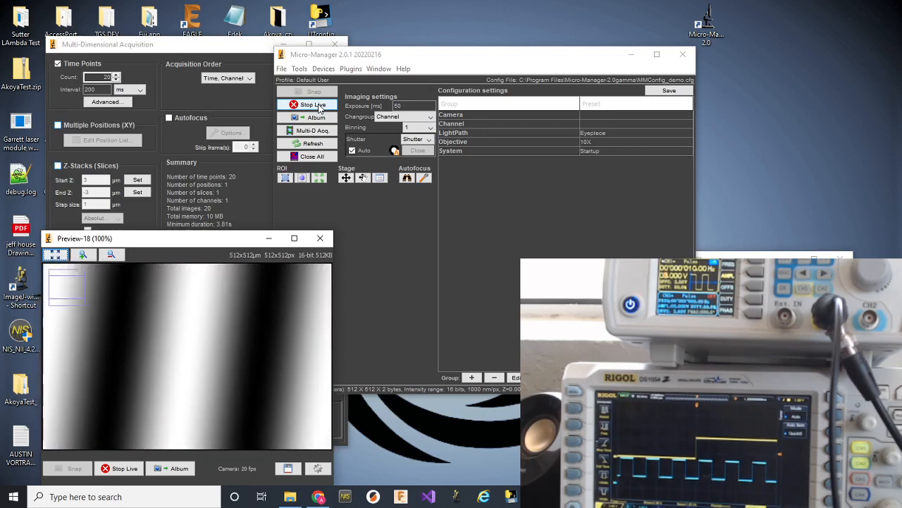
left_click(314, 104)
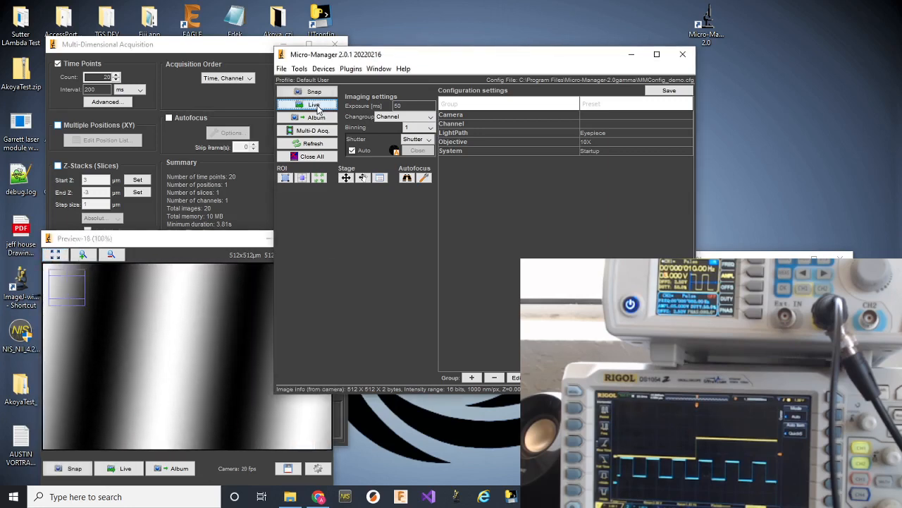
left_click(324, 69)
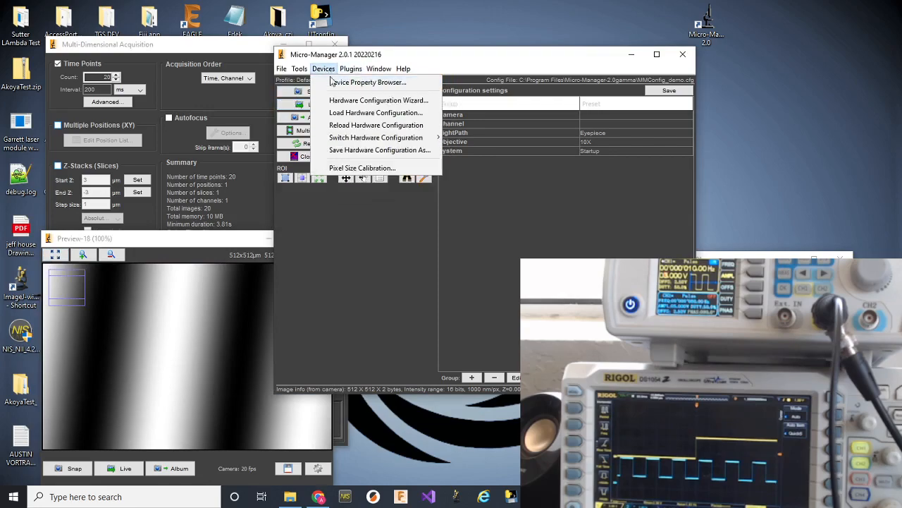
Set TS_TTL1-8-Blanking to On with Blank On left at Low, then dismiss the property browser
left_click(368, 82)
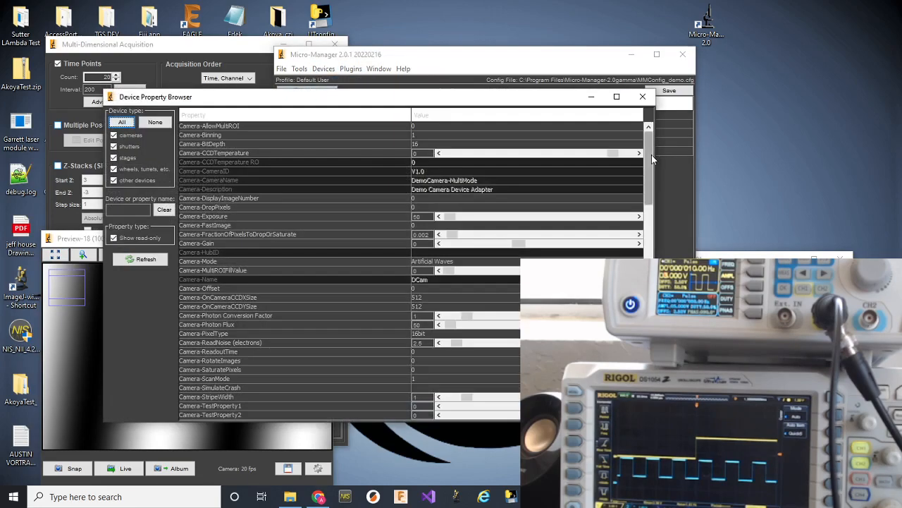
scroll("down", 3)
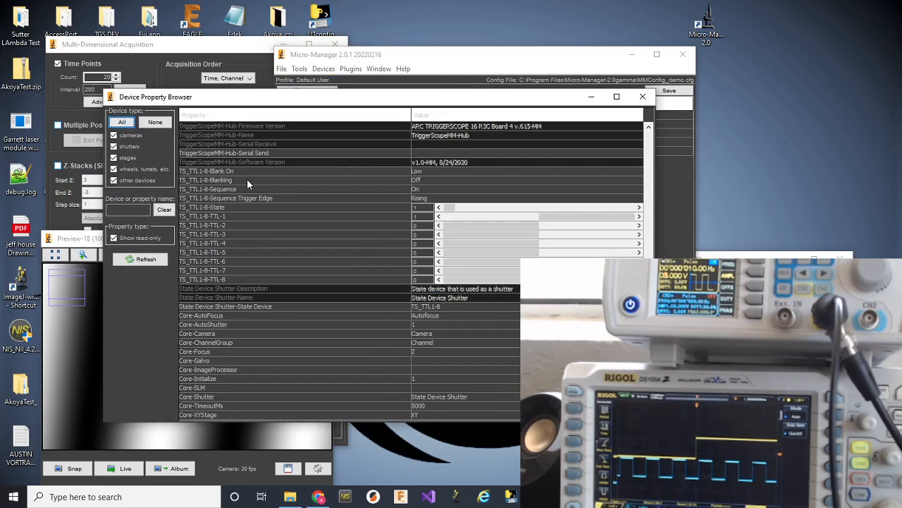
mouse_move(201, 182)
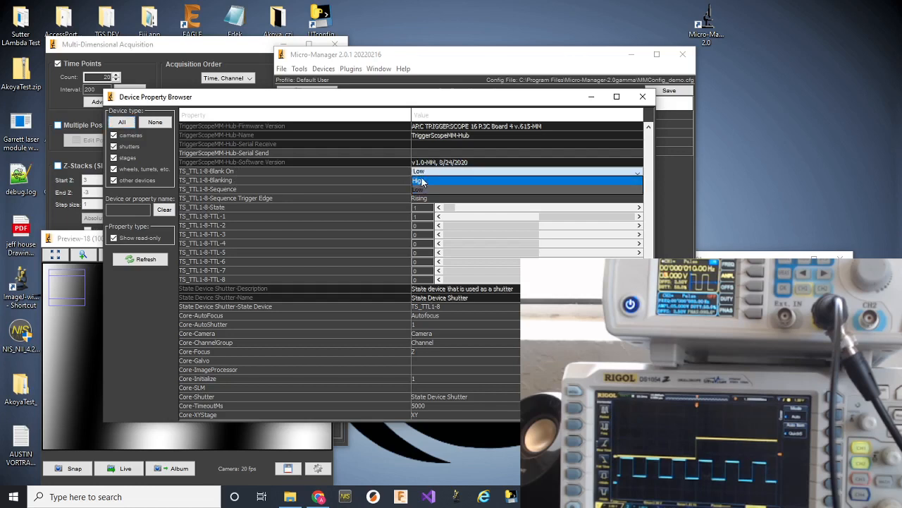
left_click(416, 180)
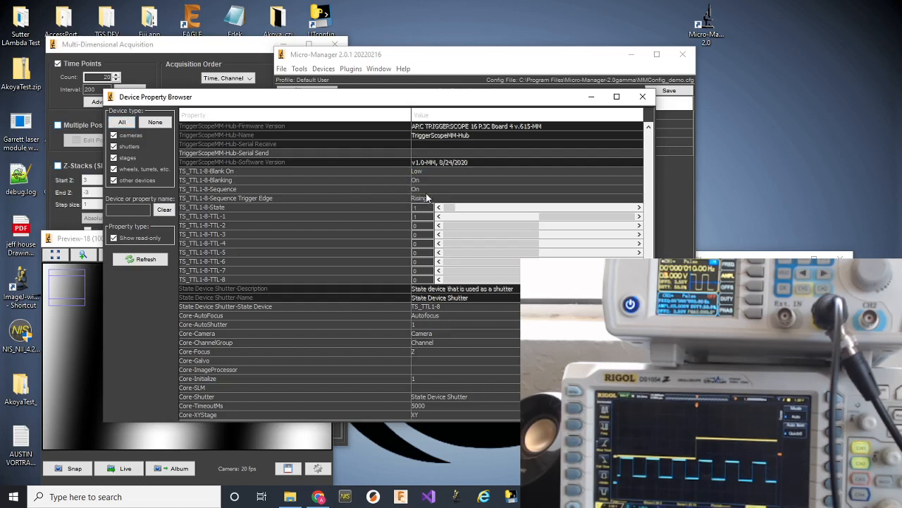
mouse_move(218, 210)
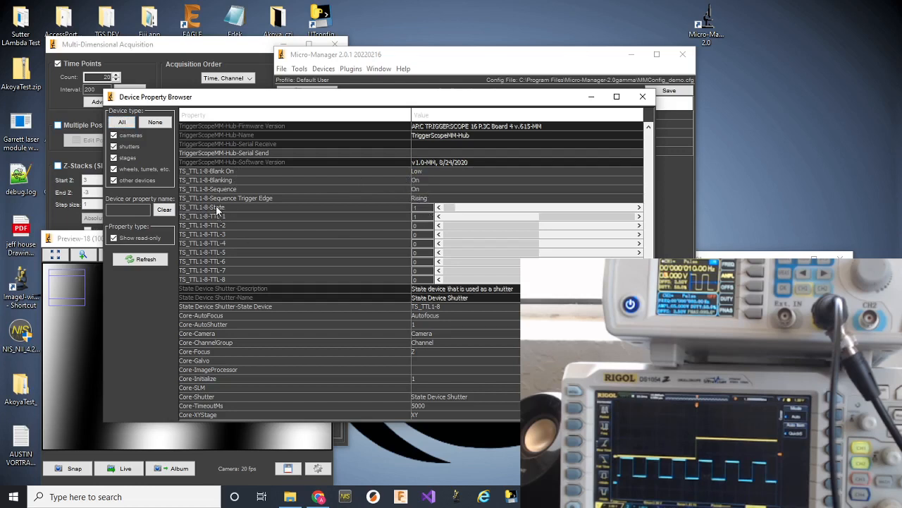
mouse_move(248, 210)
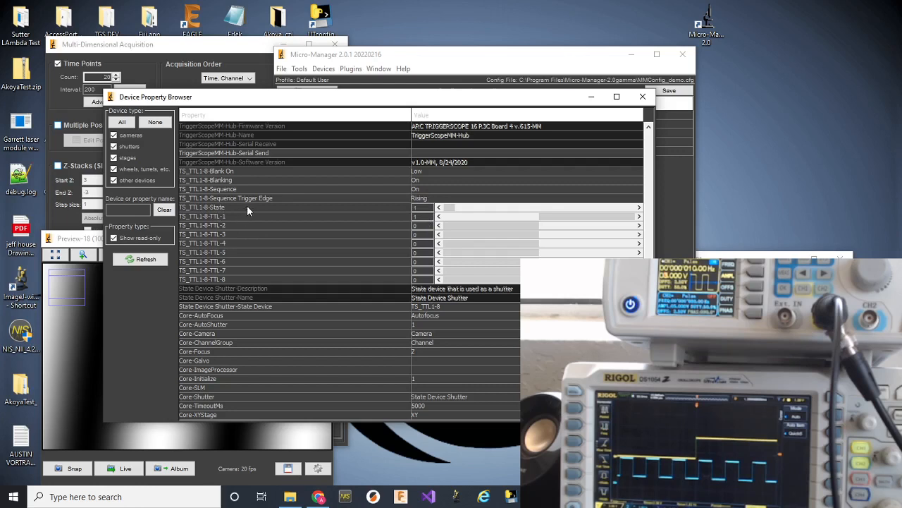
mouse_move(444, 237)
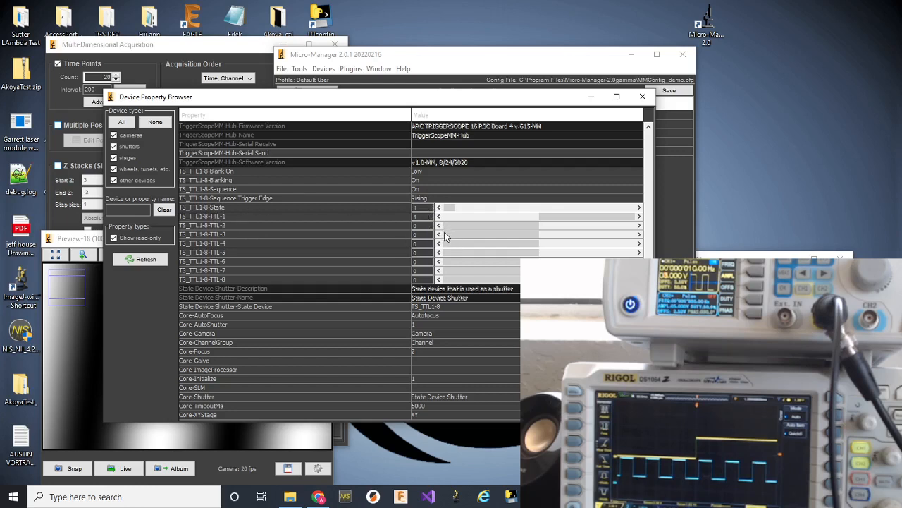
mouse_move(402, 194)
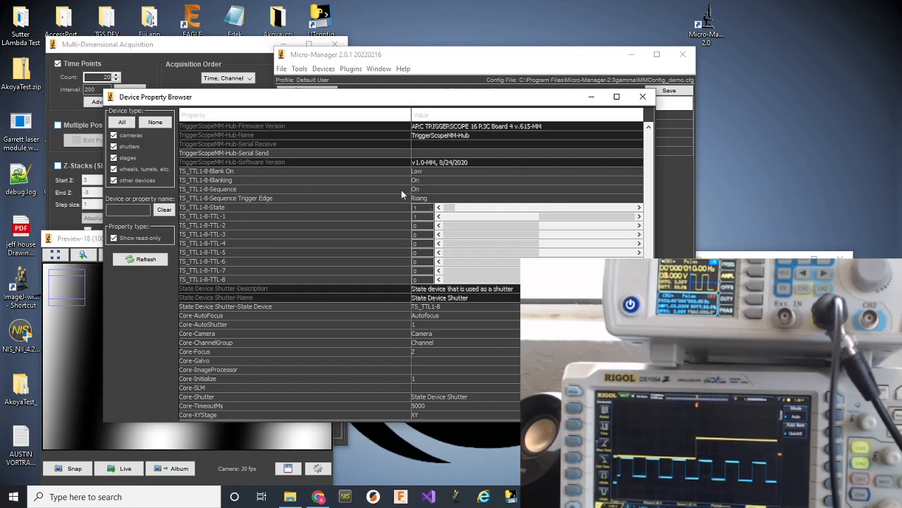
mouse_move(427, 179)
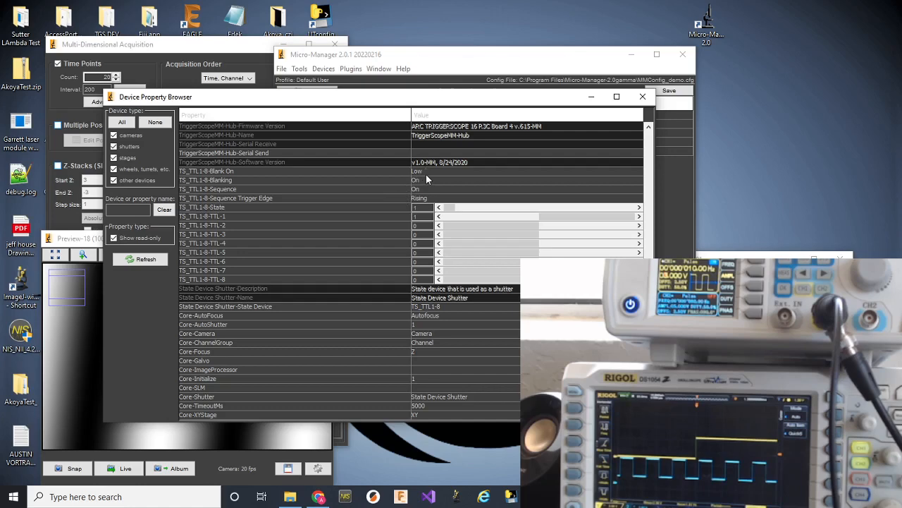
left_click(641, 96)
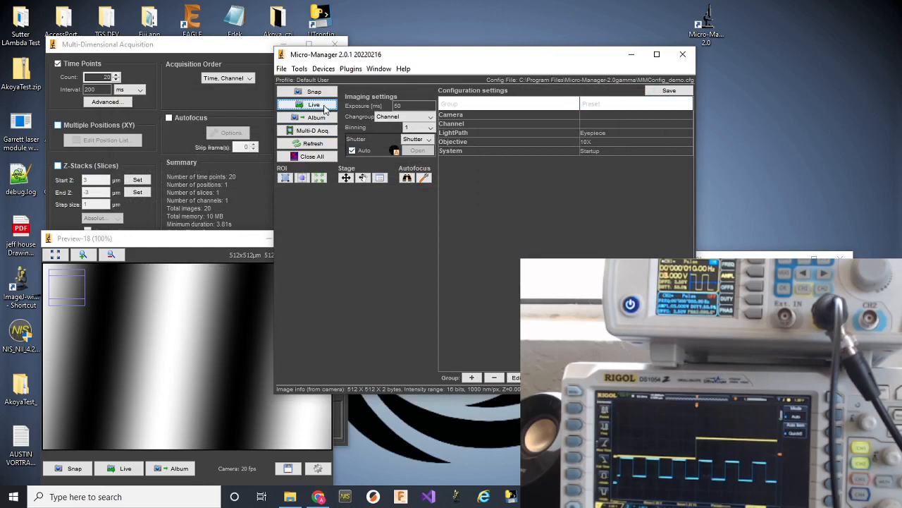
Start live camera imaging with TTL blanking now enabled
left_click(313, 105)
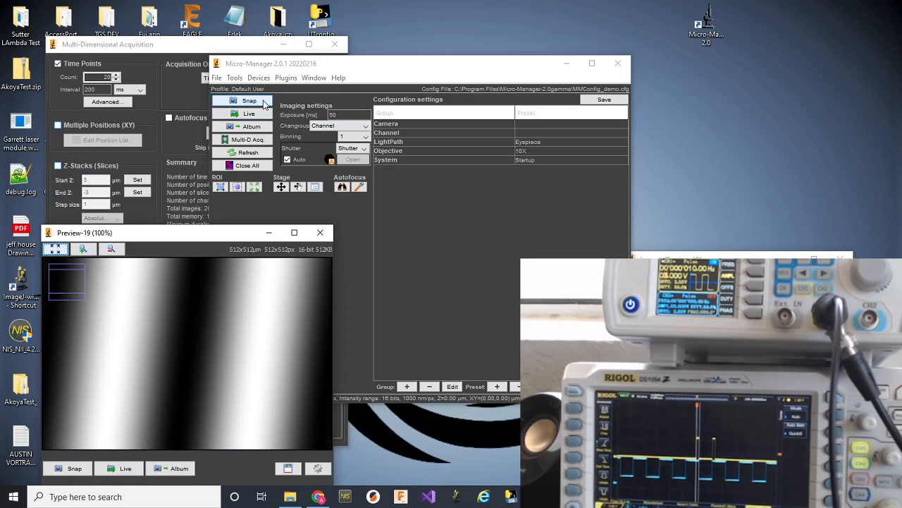
Snap six single images with TTL blanking on while the scope shows gated pulses
left_click(250, 100)
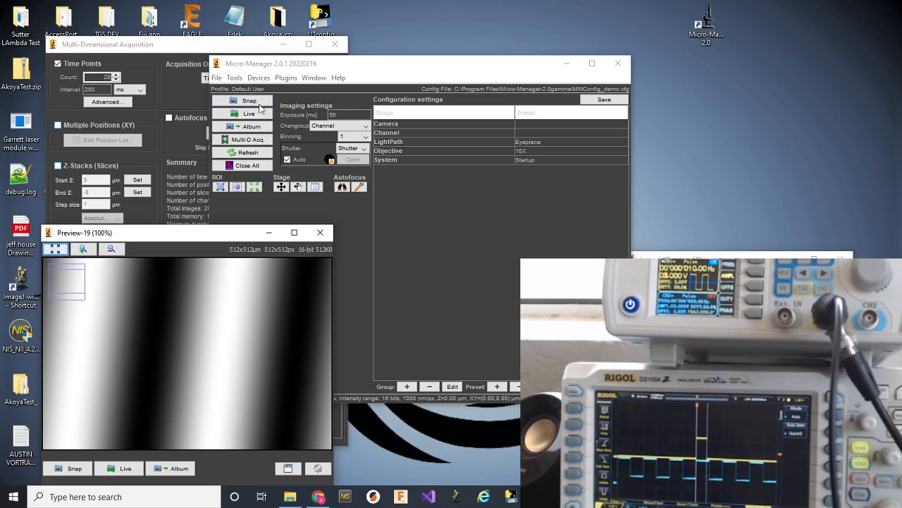
left_click(248, 101)
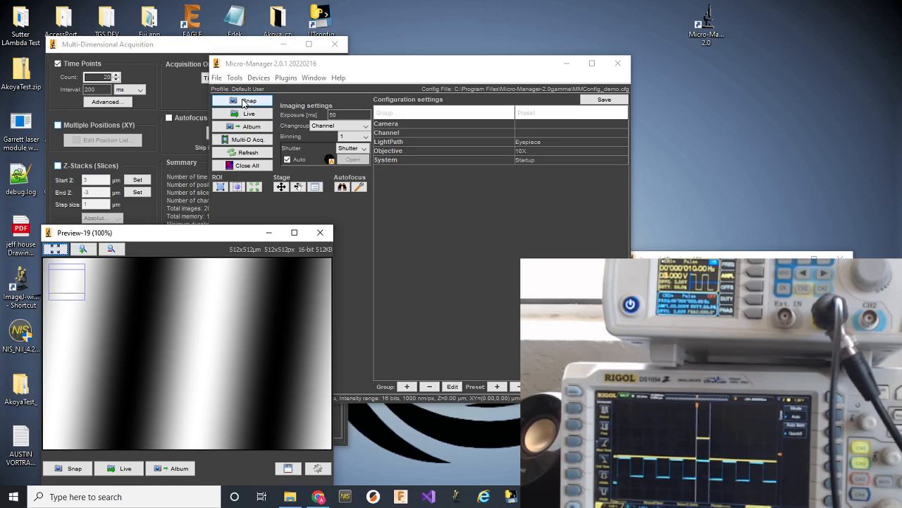
left_click(250, 100)
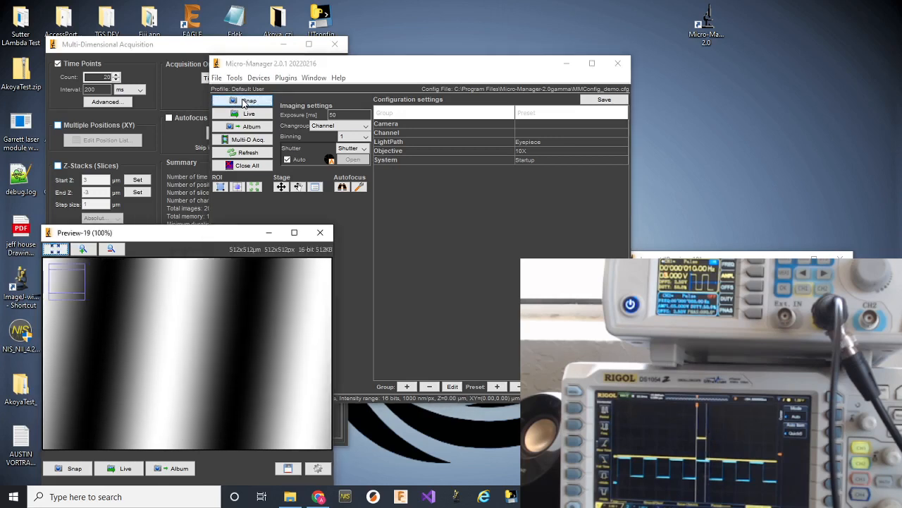
left_click(249, 100)
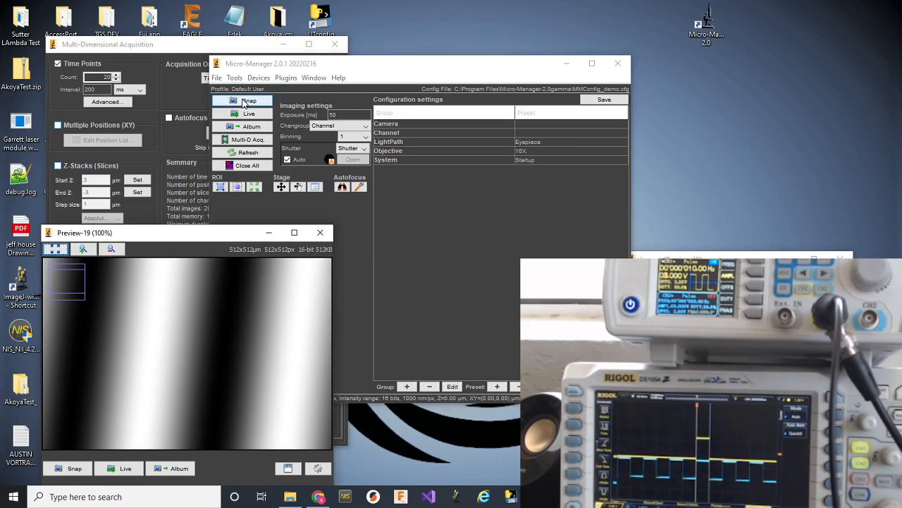
left_click(249, 100)
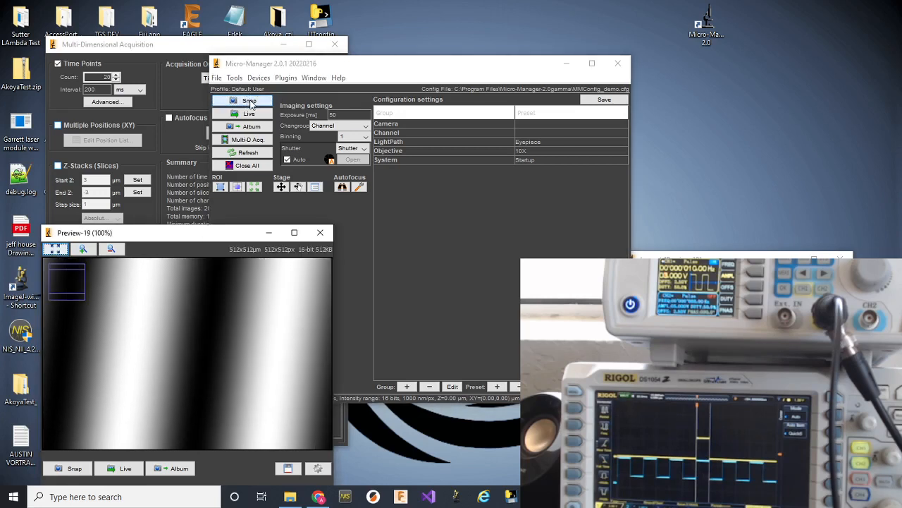
left_click(249, 100)
type("150")
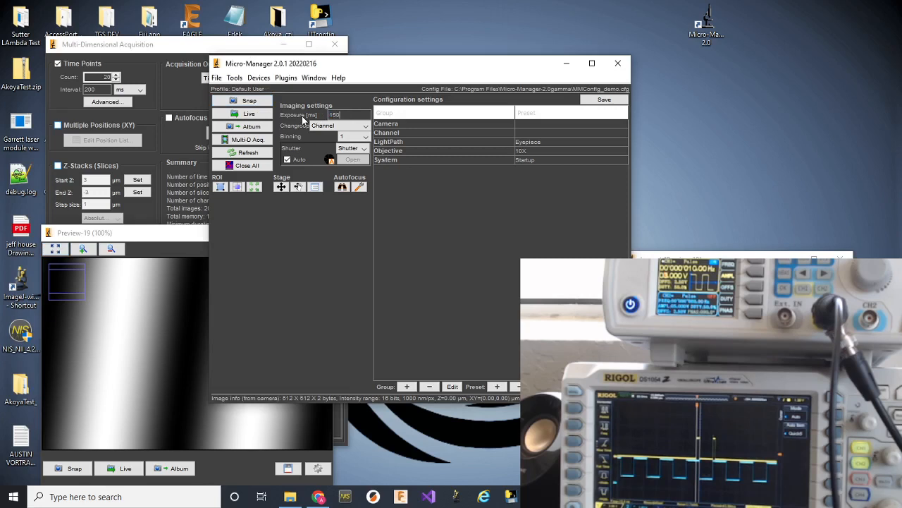
Snap three single images at the 150 ms exposure
left_click(248, 100)
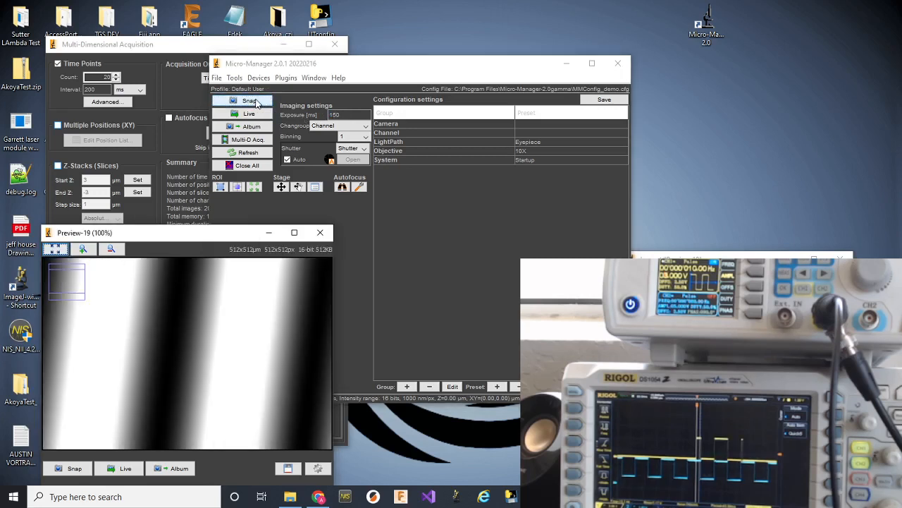
left_click(243, 101)
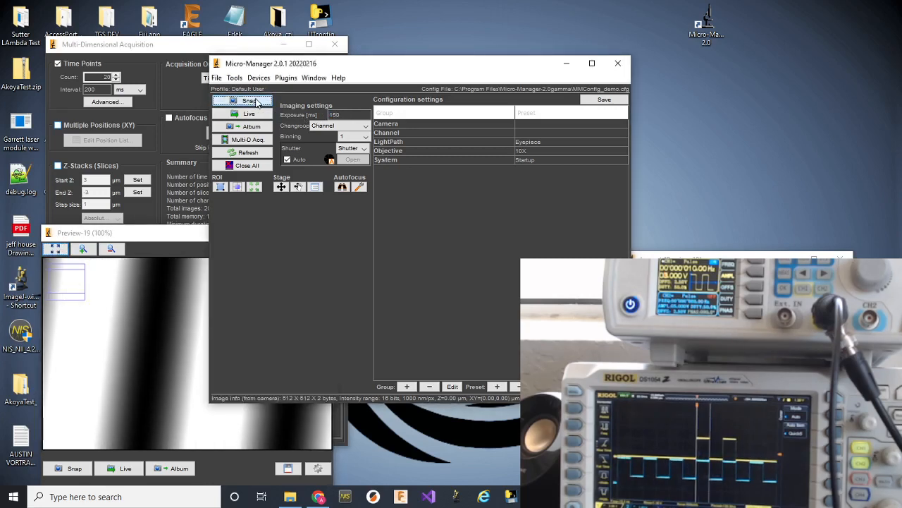
left_click(248, 101)
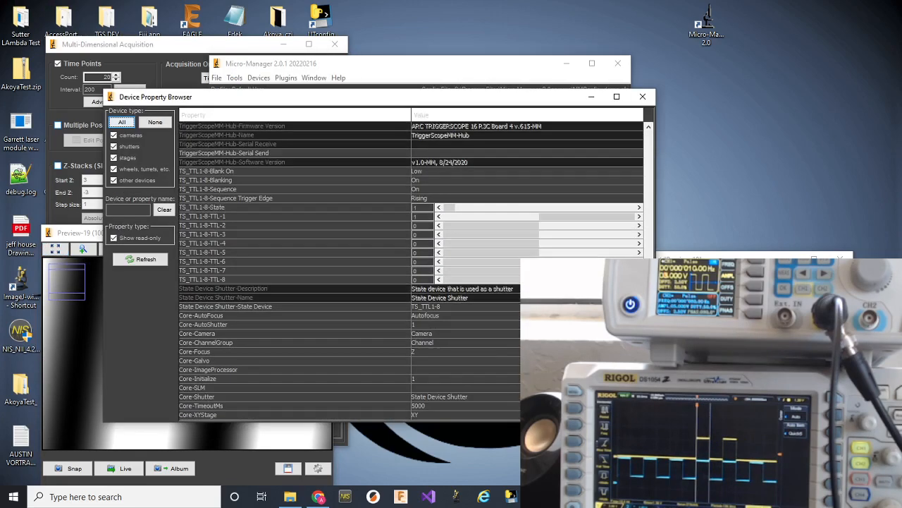
mouse_move(434, 180)
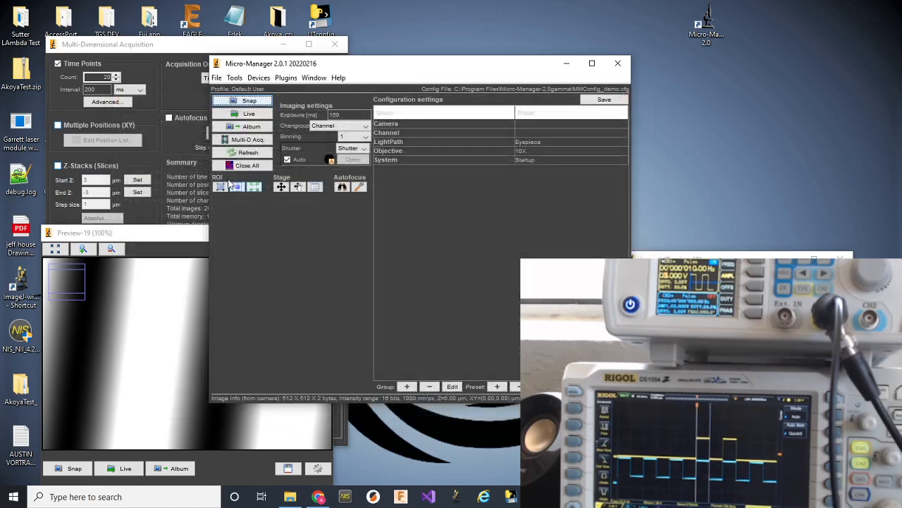
Snap six more single 150 ms images of the striped demo sample and return to the main window
left_click(249, 100)
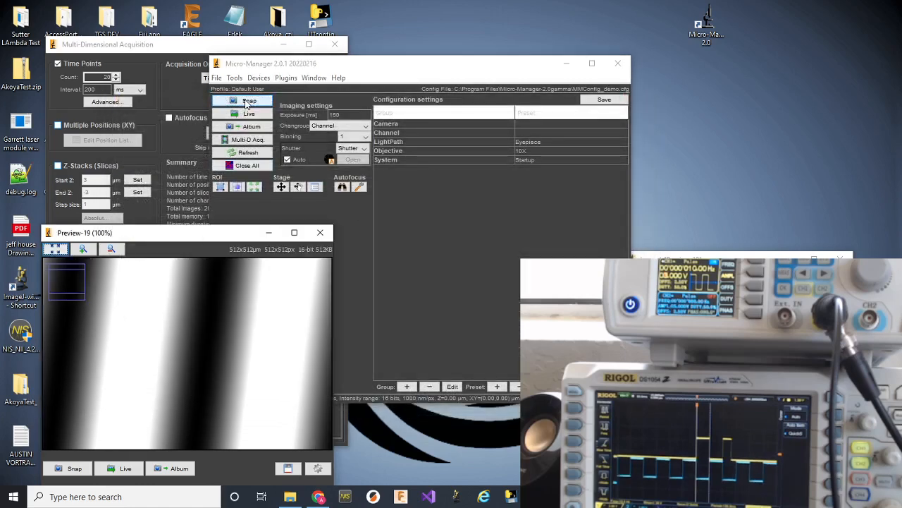
left_click(249, 100)
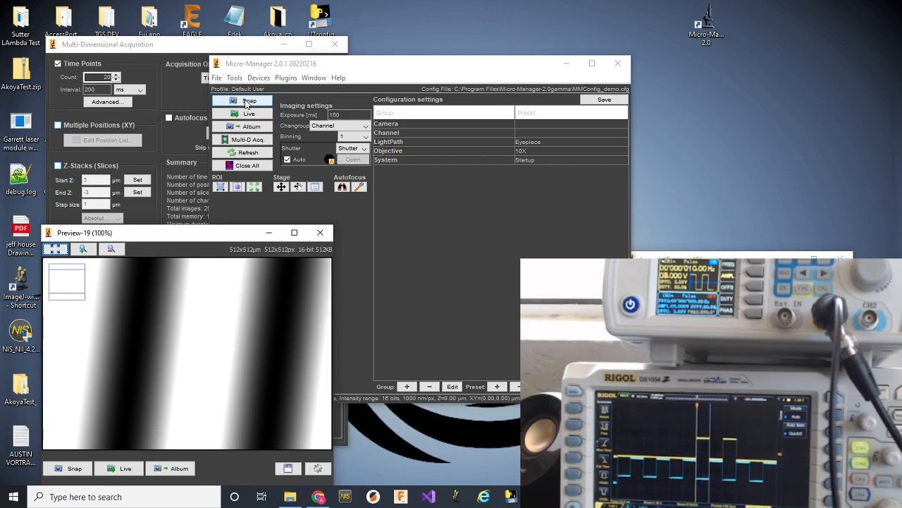
left_click(248, 100)
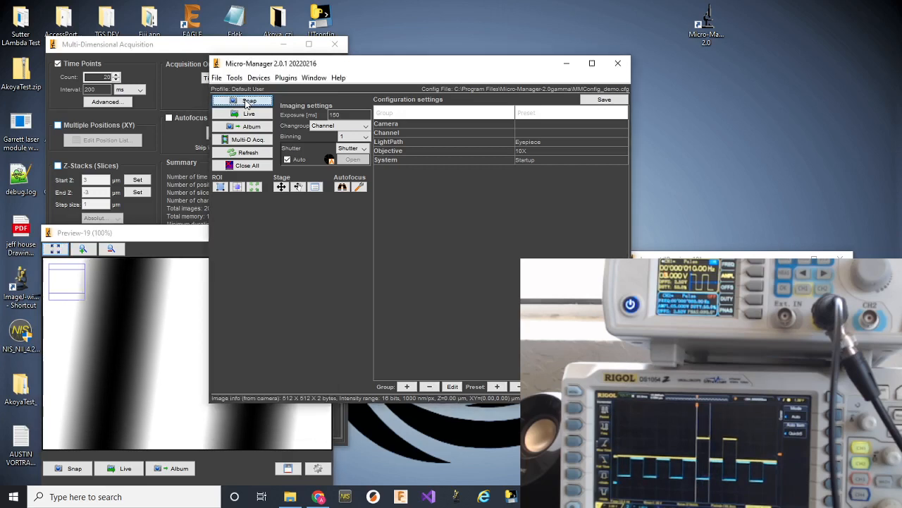
left_click(243, 101)
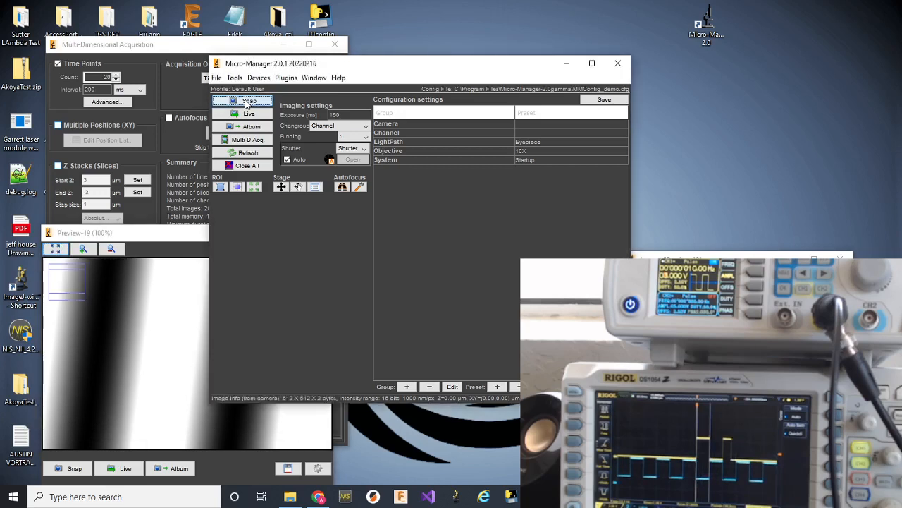
left_click(249, 100)
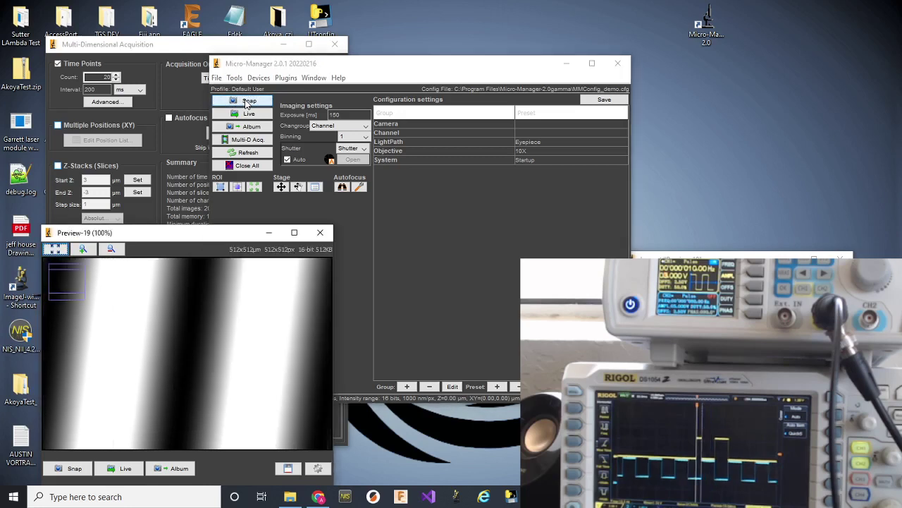
left_click(249, 99)
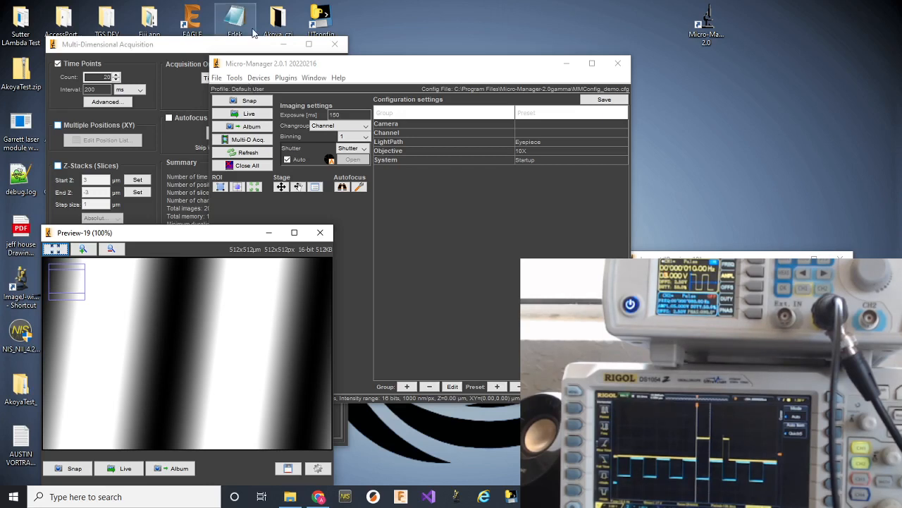
left_click(320, 233)
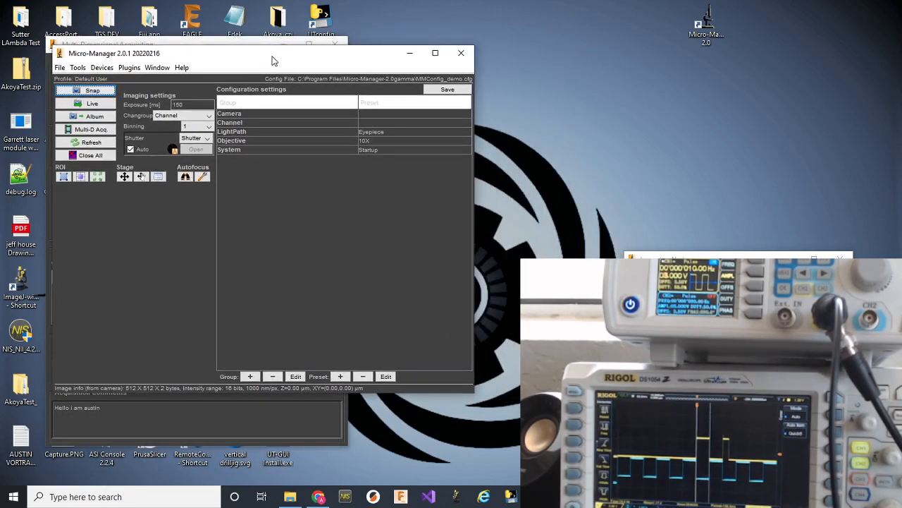
mouse_move(296, 54)
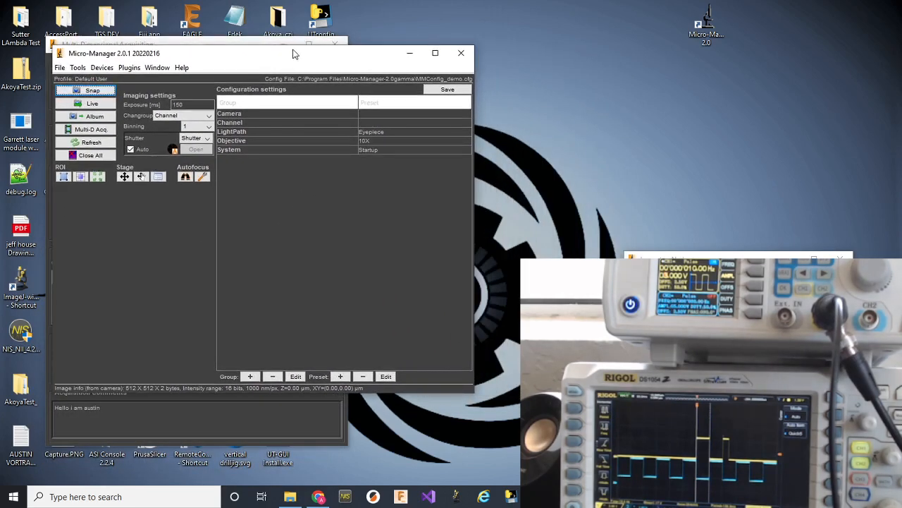